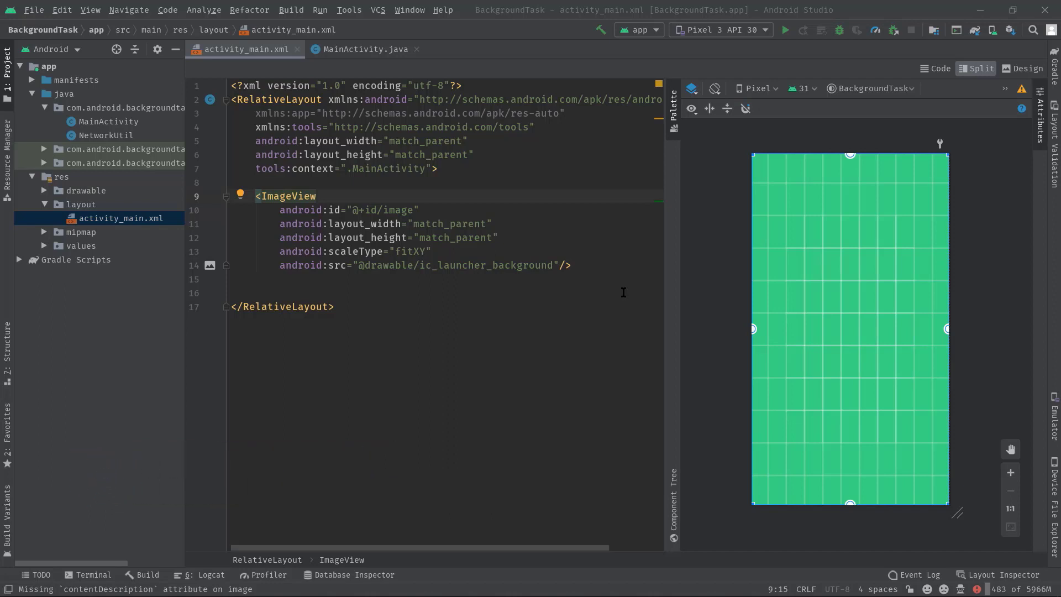
mouse_move(602, 130)
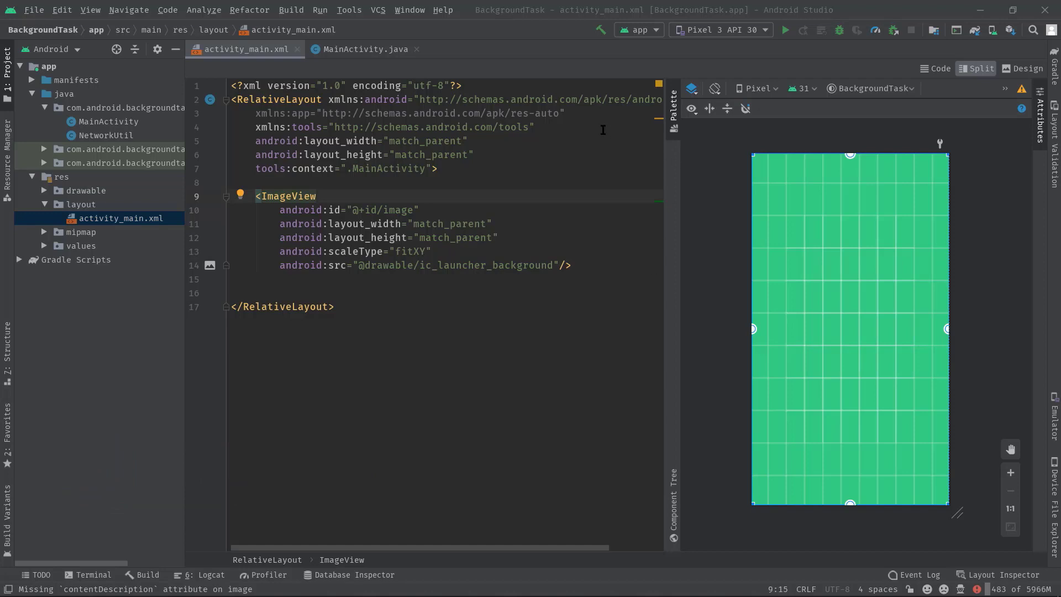
mouse_move(627, 345)
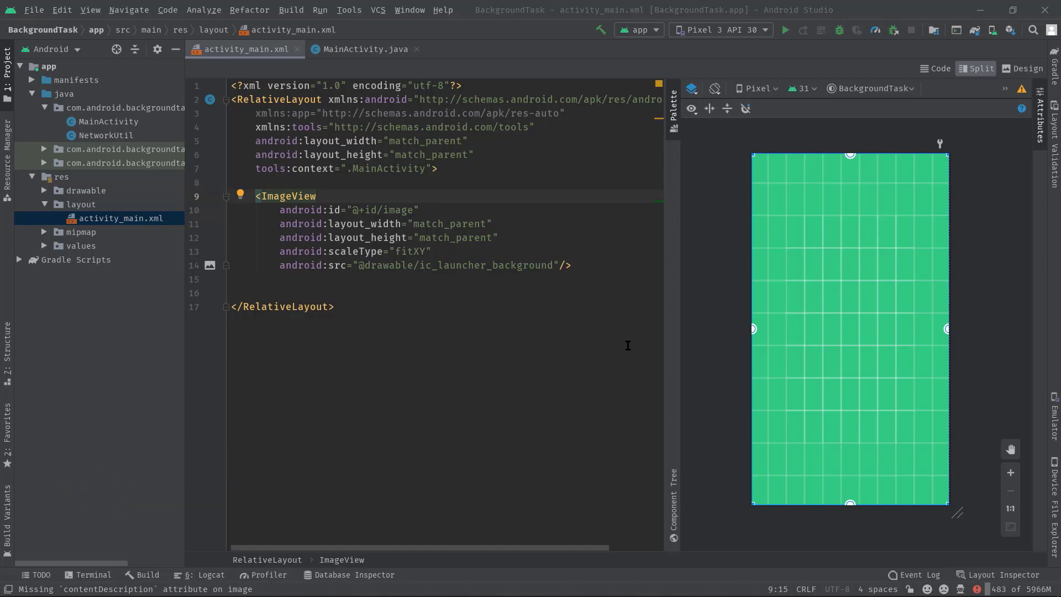
mouse_move(585, 338)
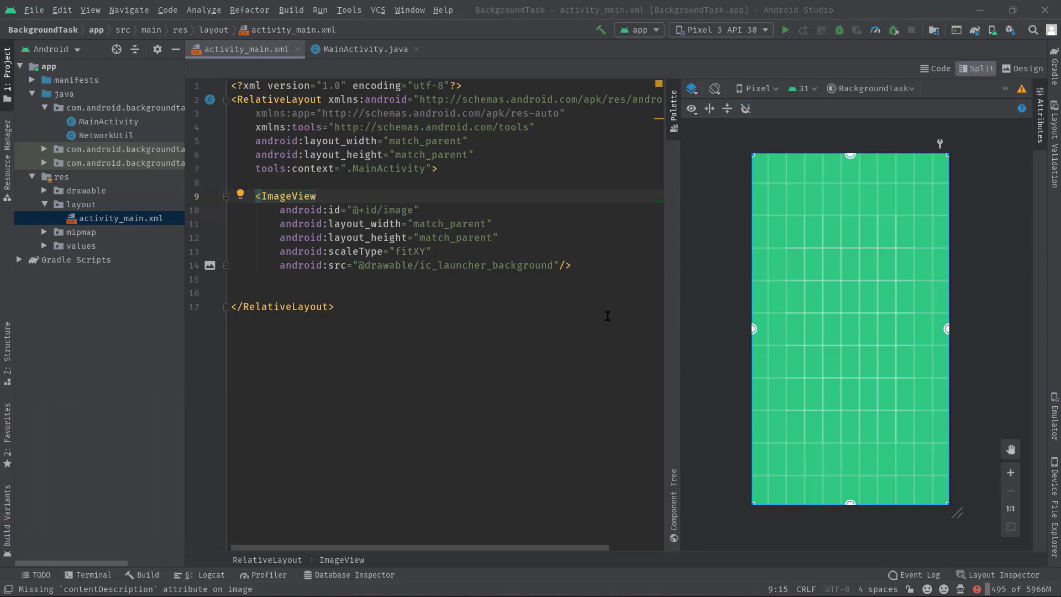
mouse_move(605, 309)
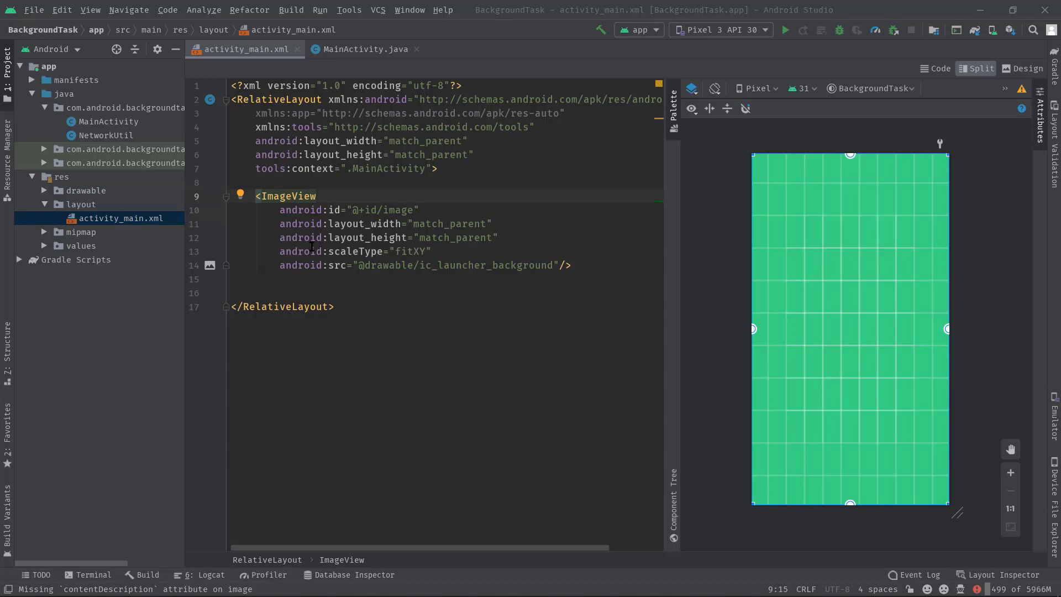
mouse_move(879, 277)
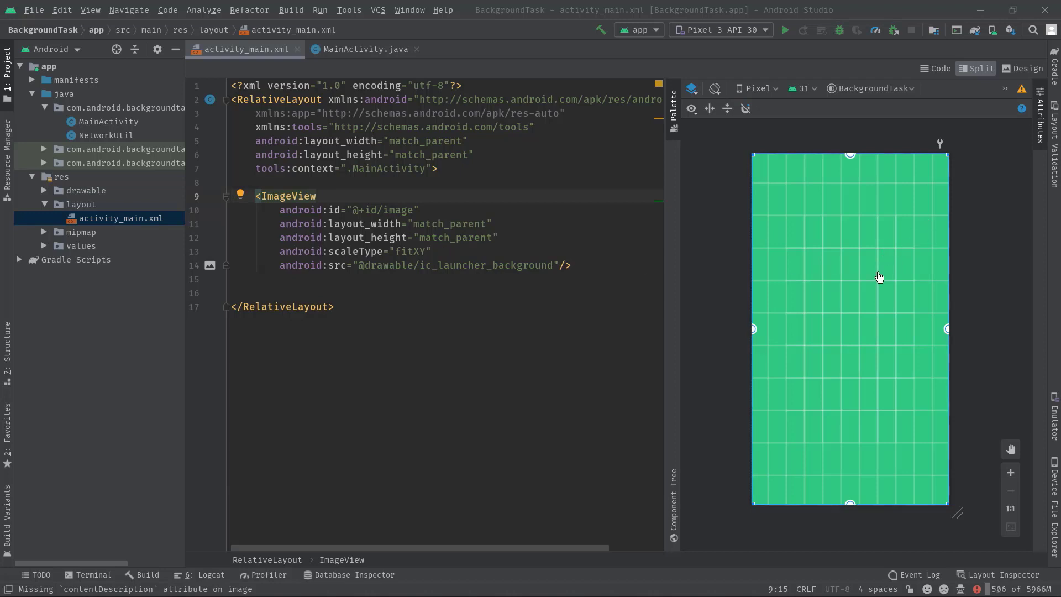
- In MainActivity.java, add 'ExecutorService service = Executors.newFixedThreadPool(10);' below the findViewById line
left_click(364, 49)
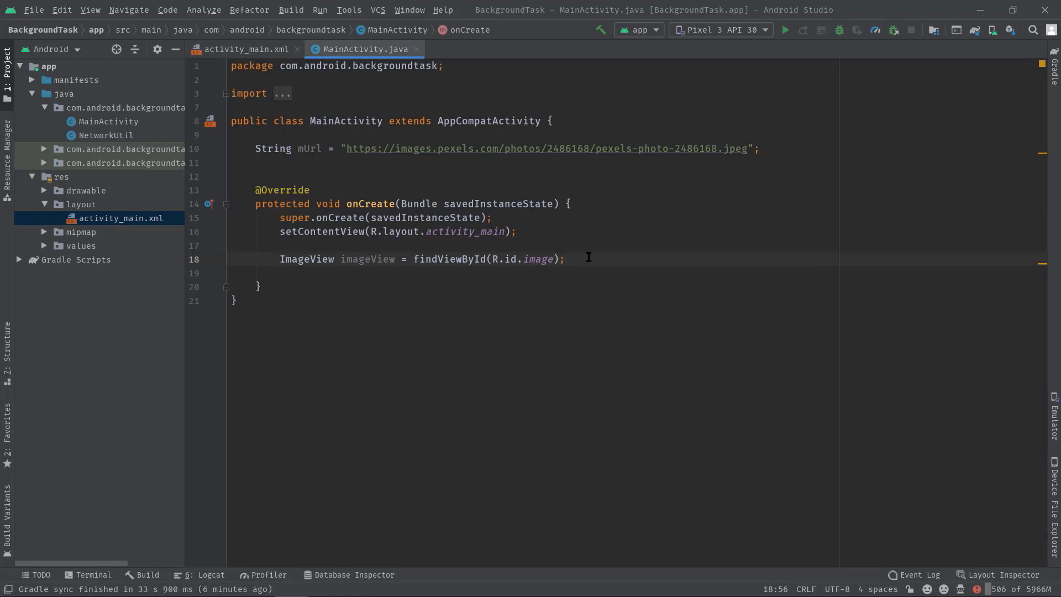
key("enter")
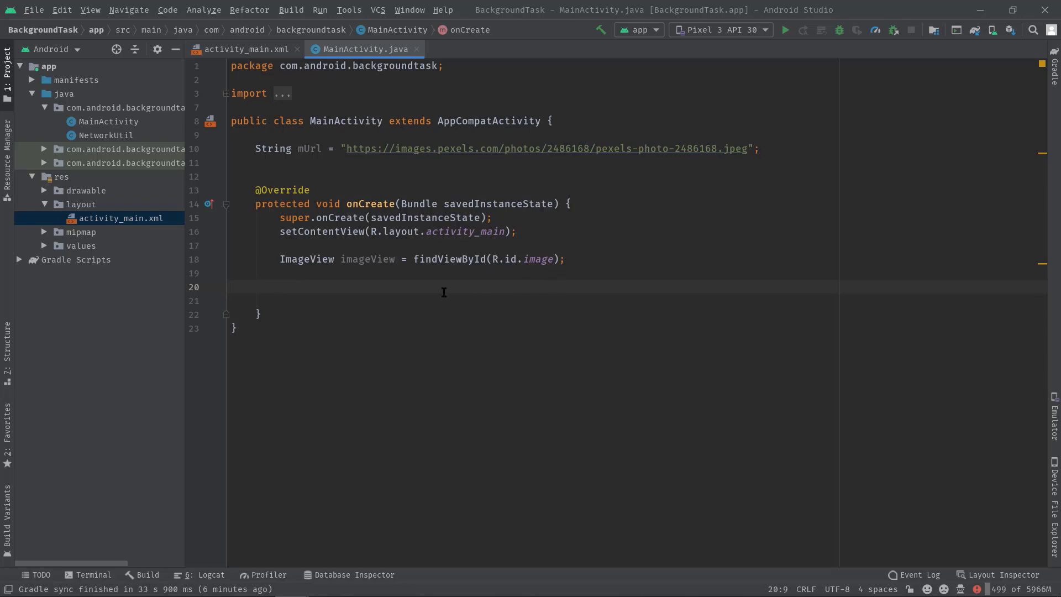
type("ExecutorService")
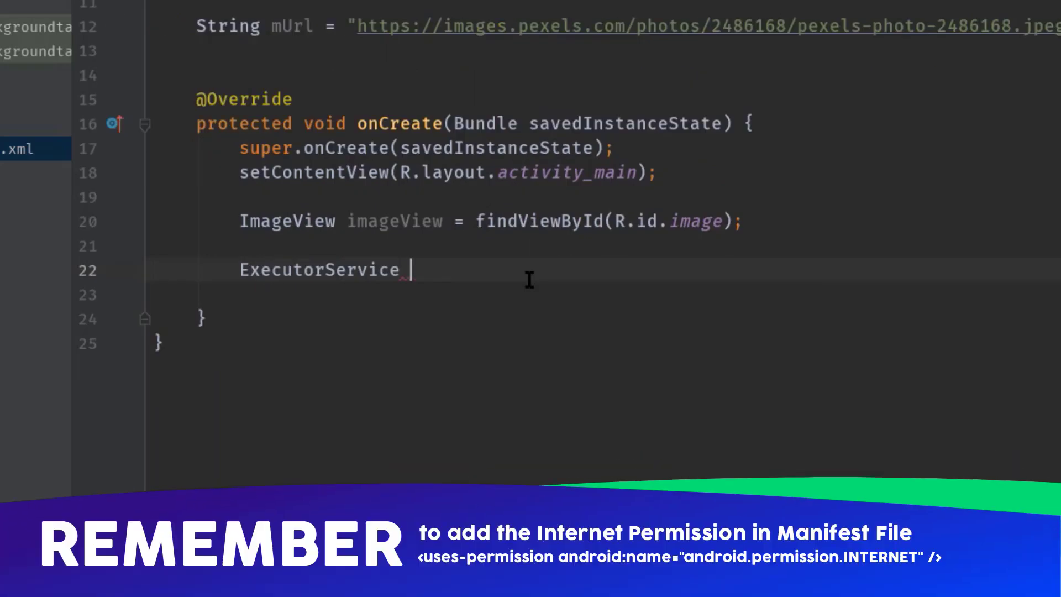
type("service =")
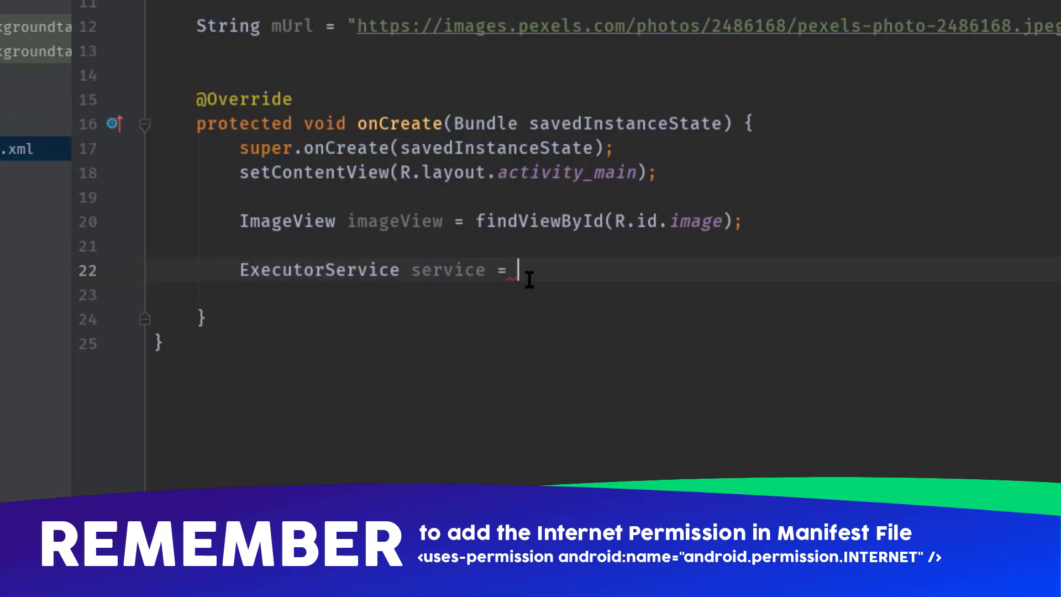
type("Executors.newFixedThreadPool(")
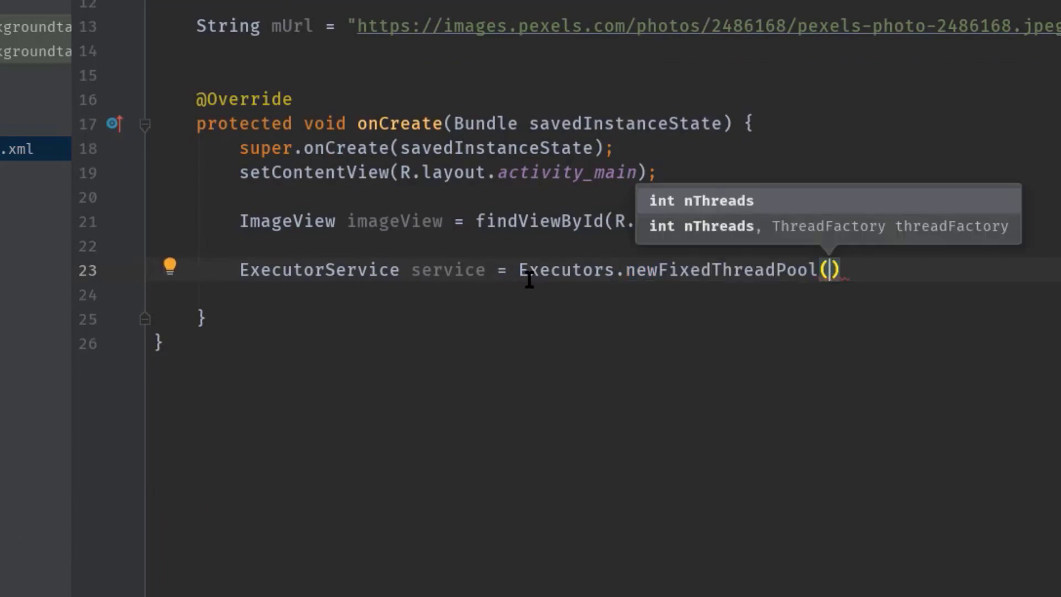
mouse_move(844, 285)
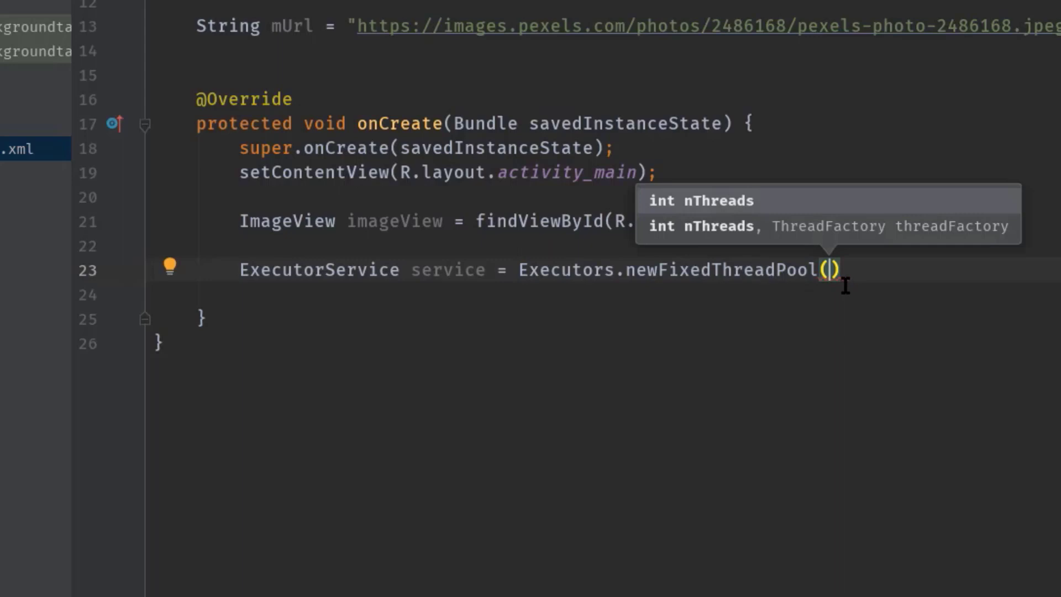
type("10")
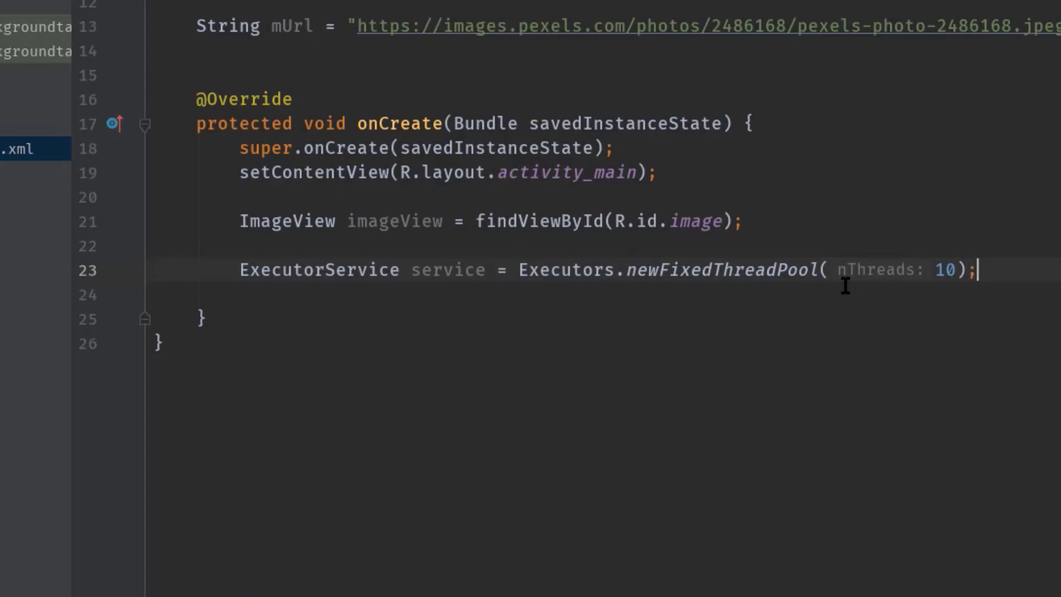
mouse_move(920, 305)
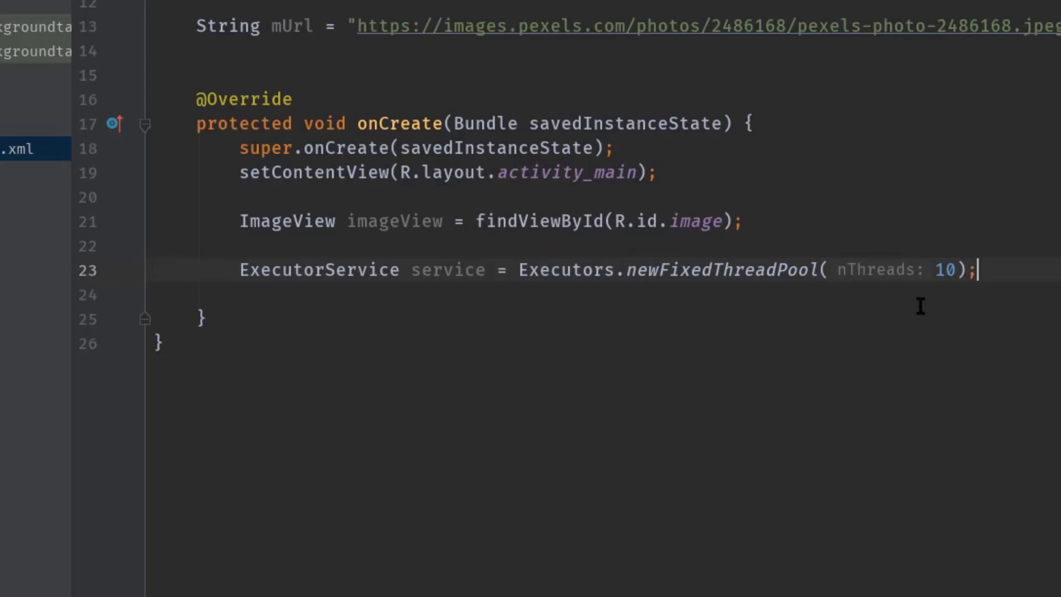
mouse_move(973, 300)
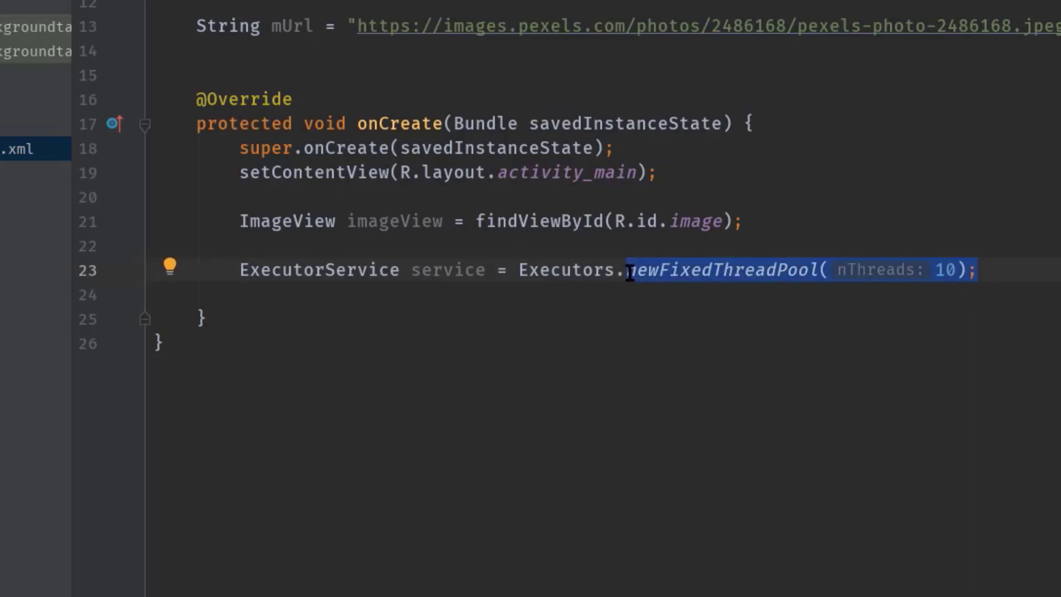
- Change the pool to newSingleThreadExecutor() and add service.execute(new Runnable) with an empty run()
type("newS")
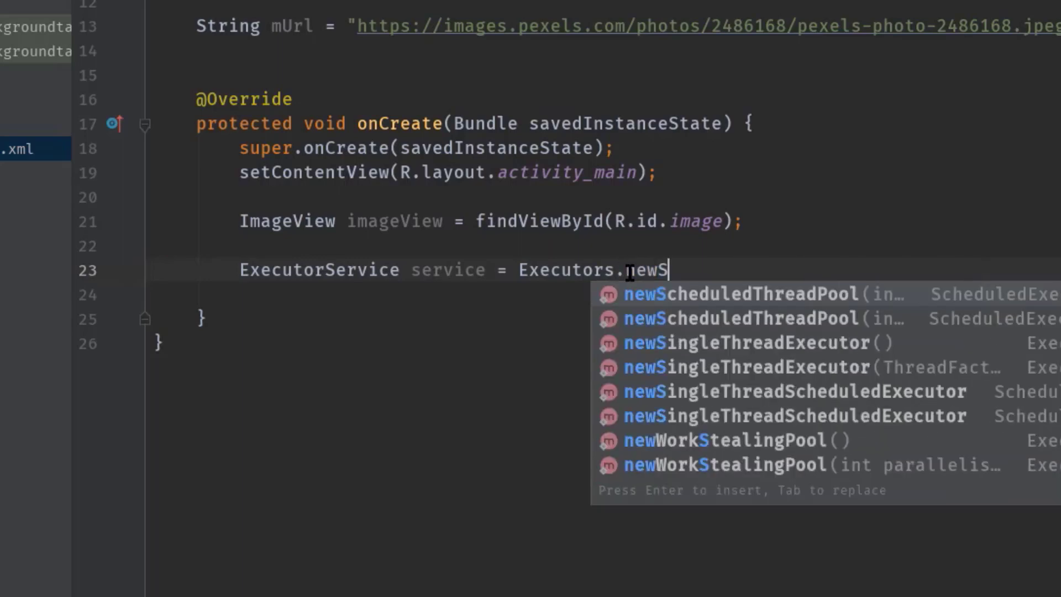
type("inT")
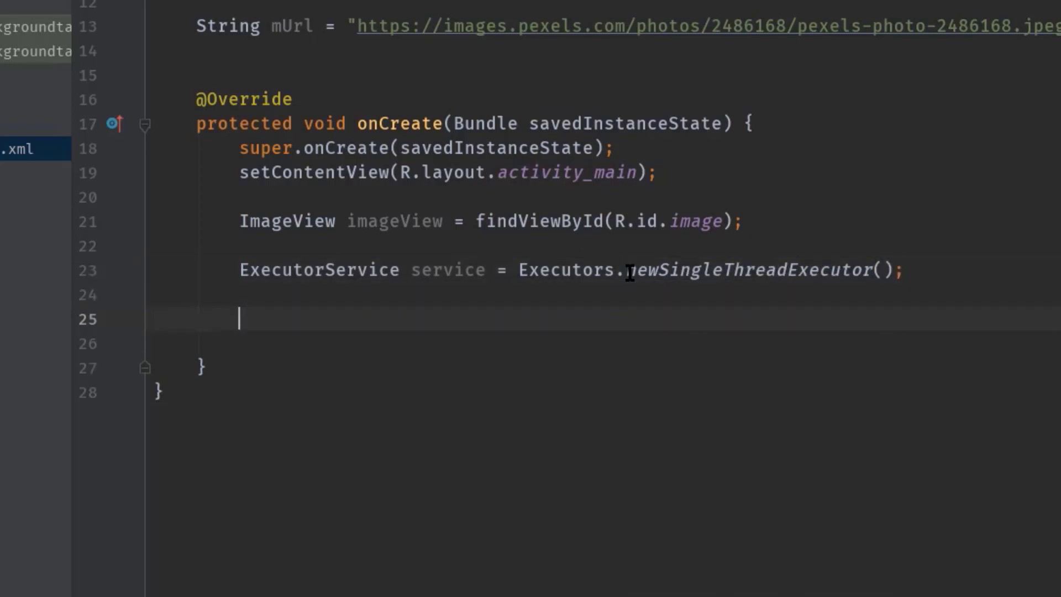
type("service")
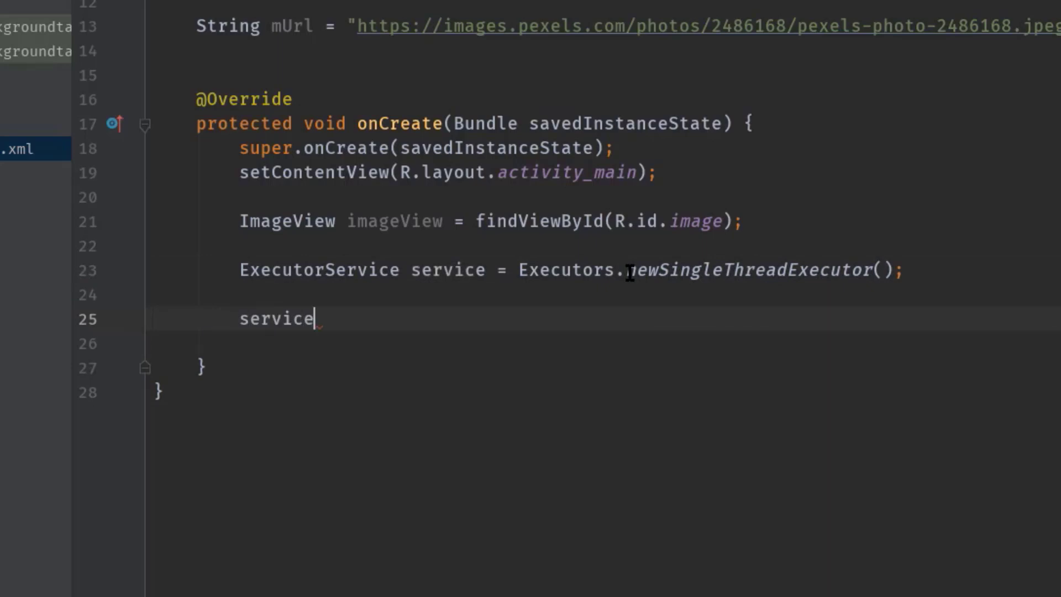
type(".execute();")
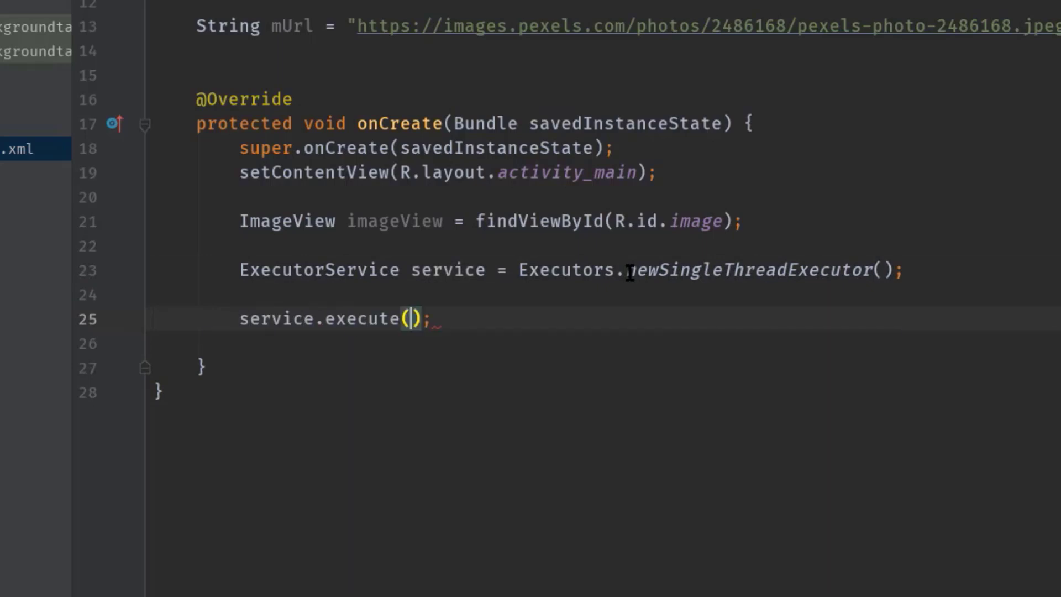
type("new Runnable(")
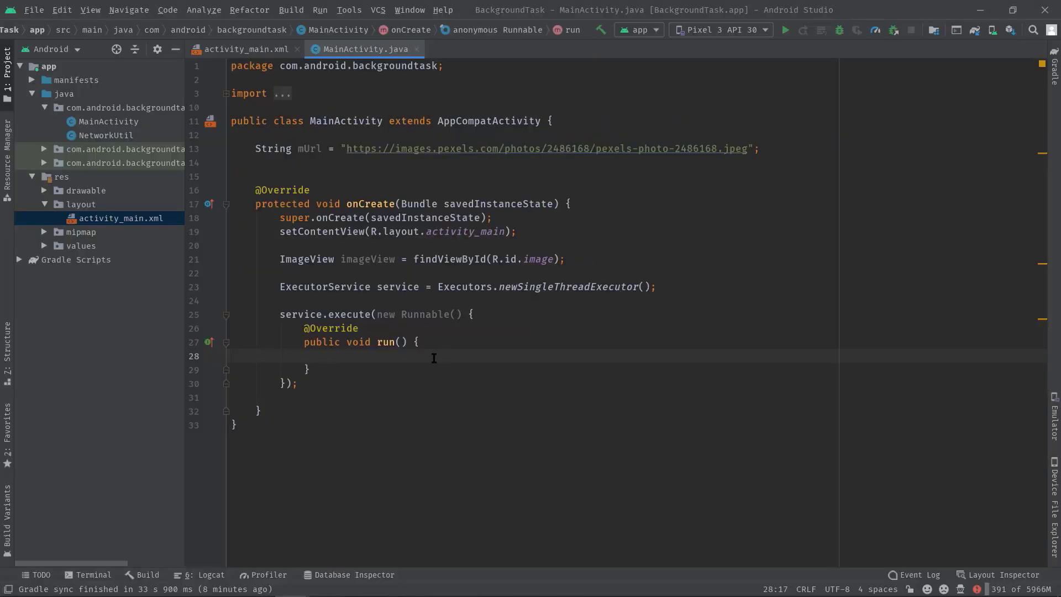
key("Enter")
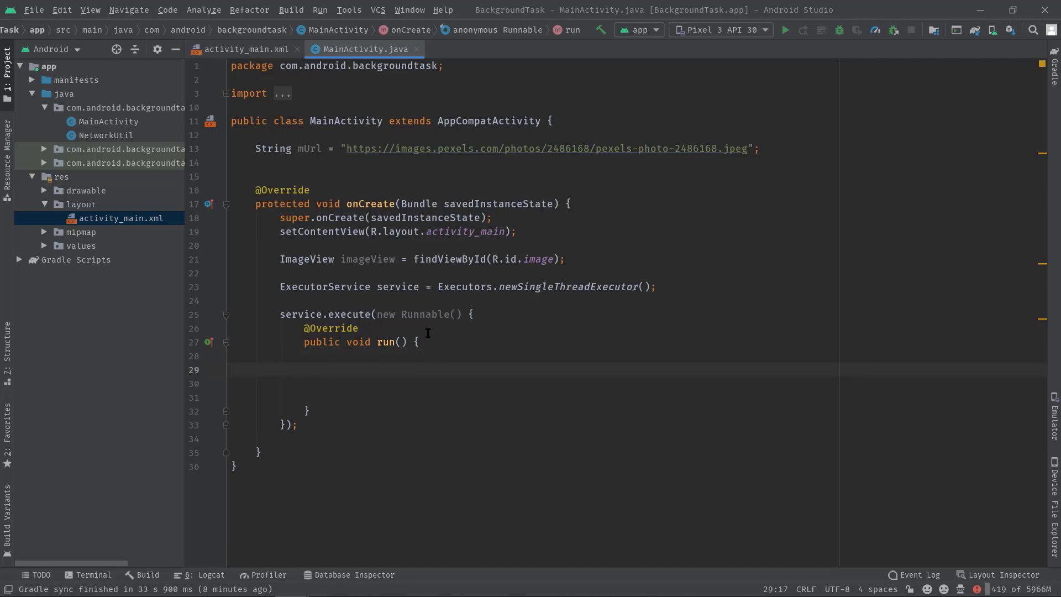
left_click(106, 135)
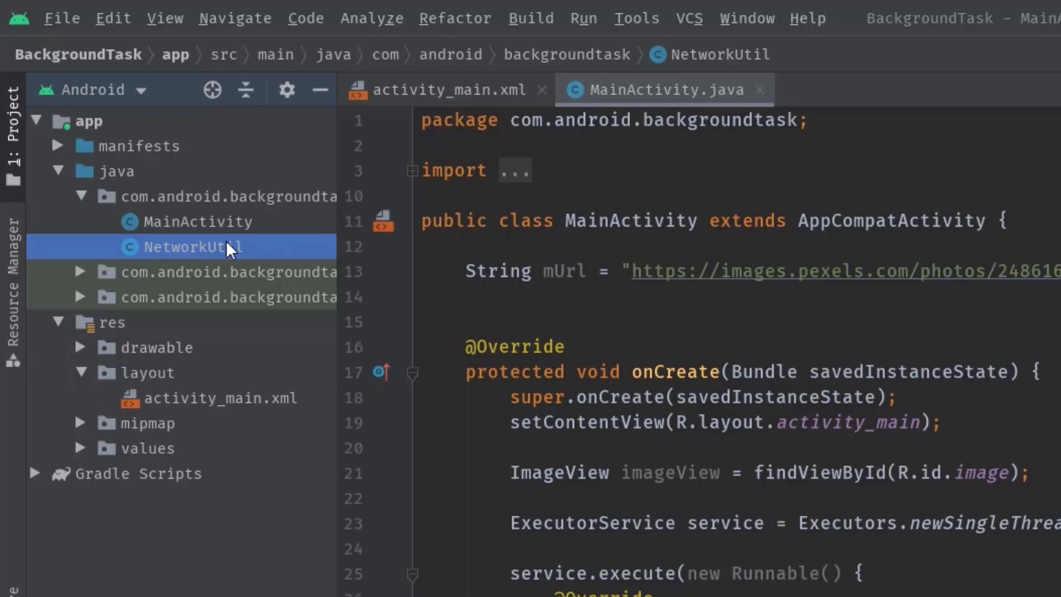
double_click(190, 246)
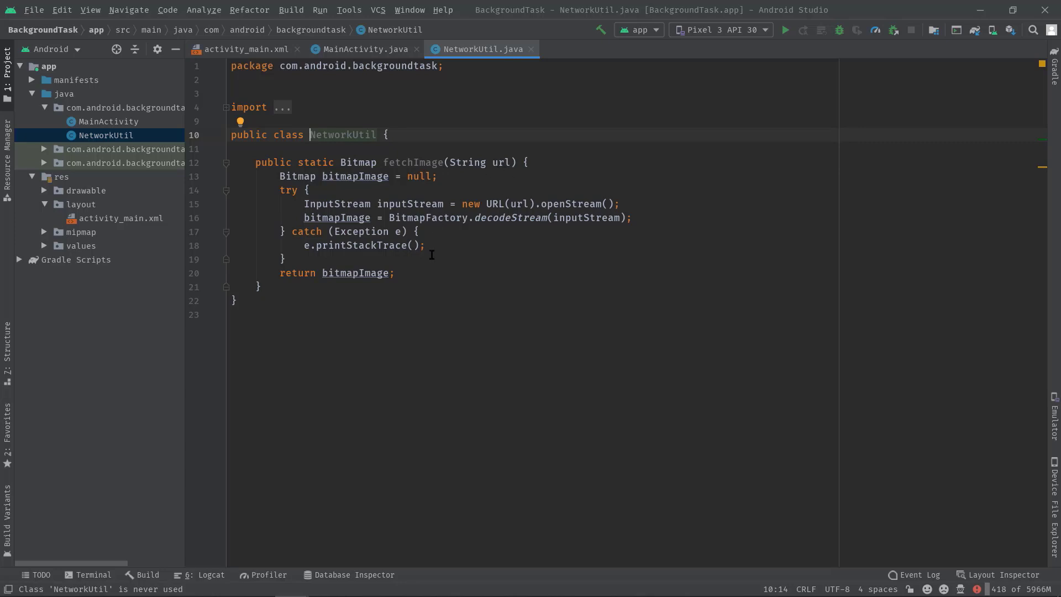
mouse_move(612, 204)
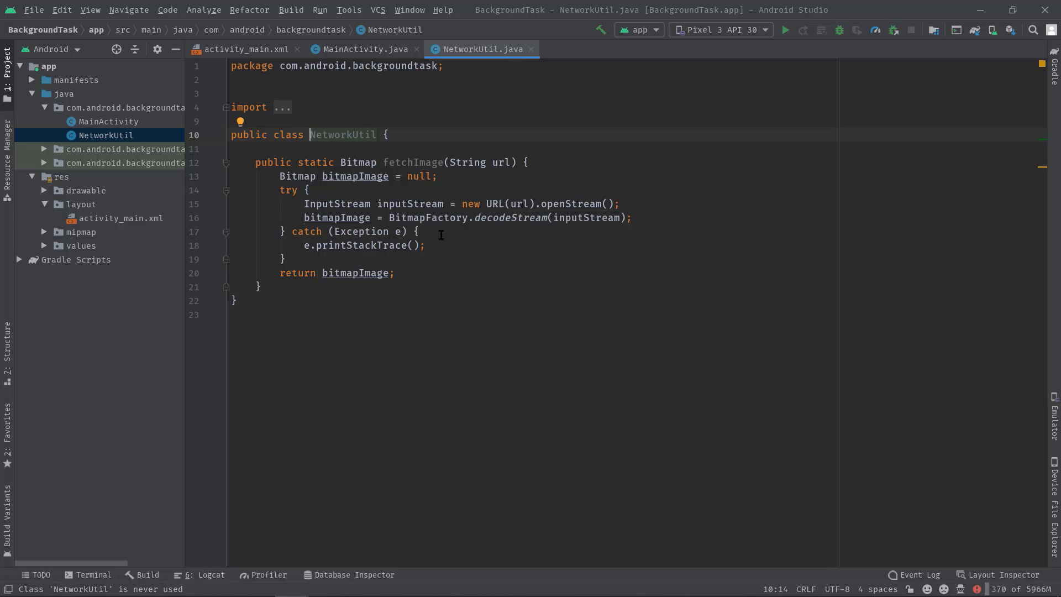
mouse_move(543, 227)
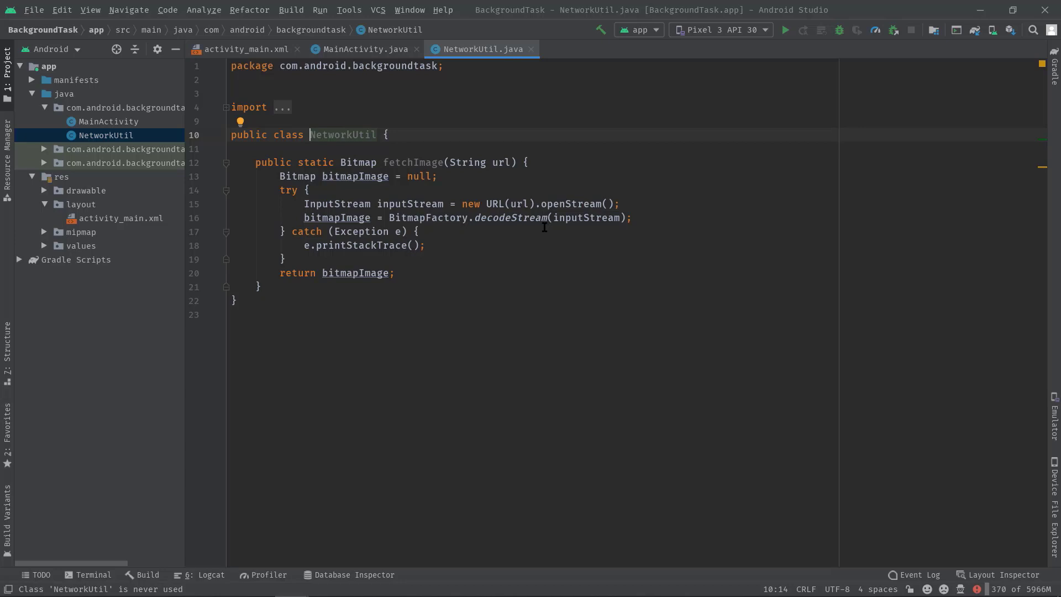
mouse_move(483, 232)
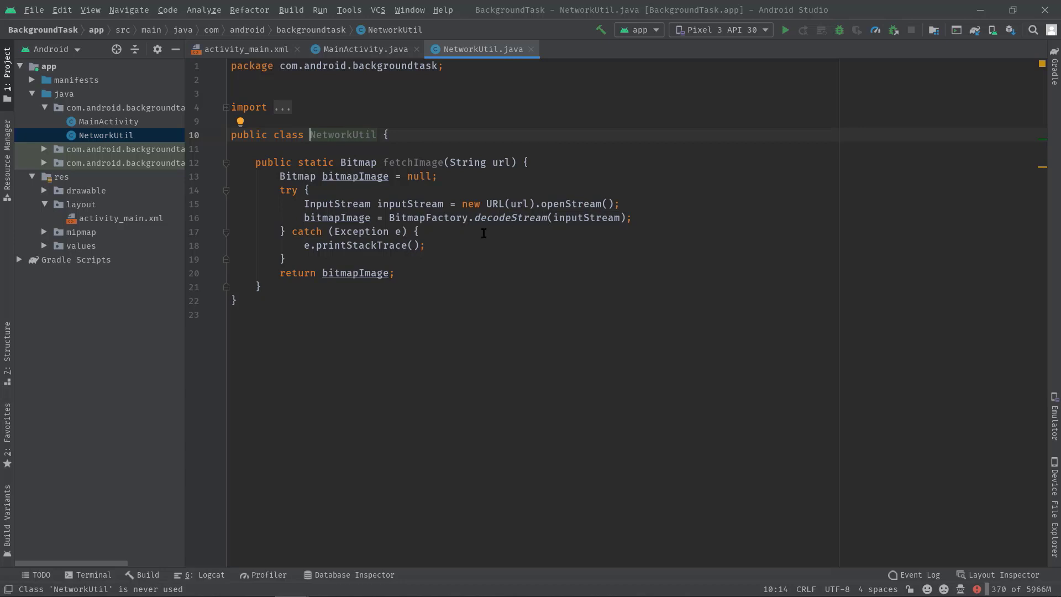
mouse_move(412, 206)
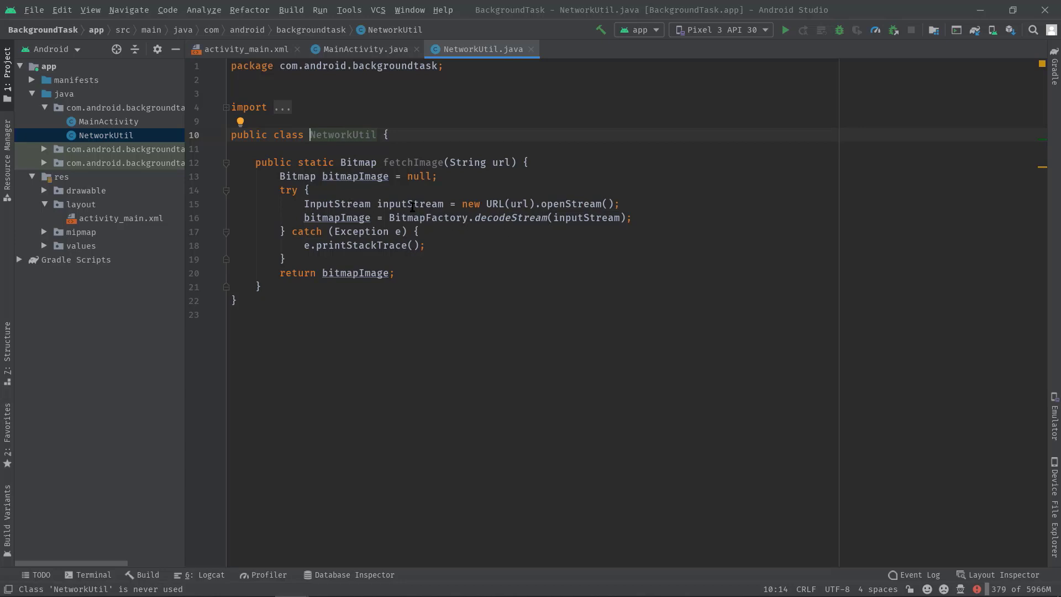
mouse_move(356, 277)
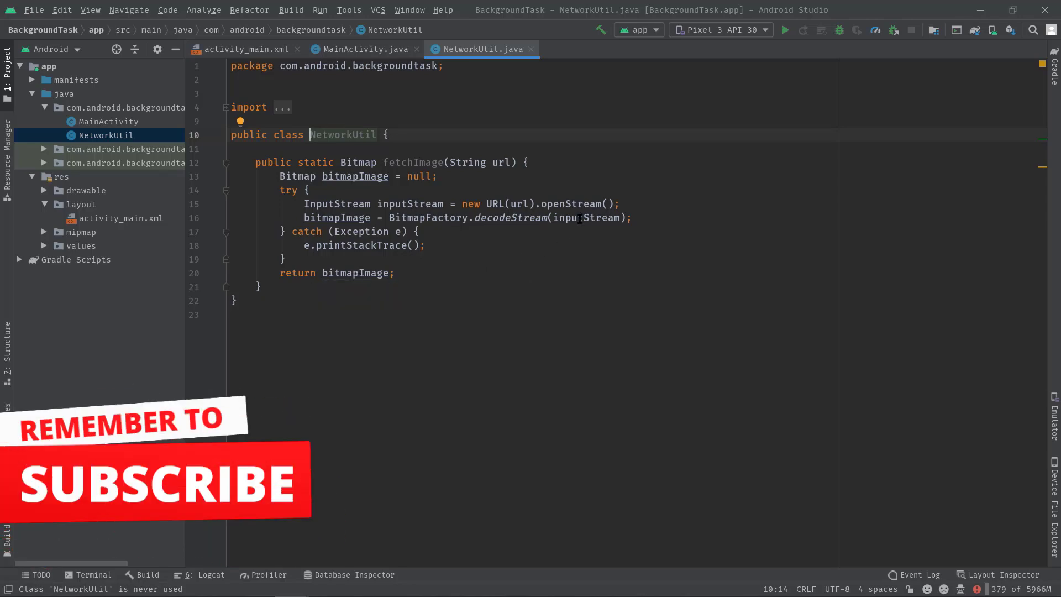
double_click(558, 204)
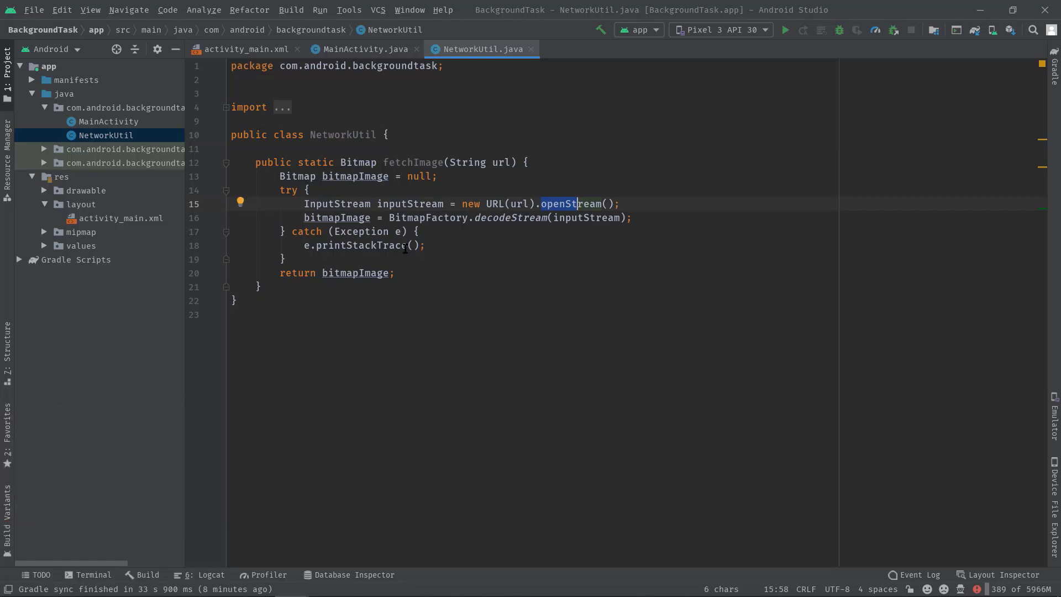
mouse_move(368, 266)
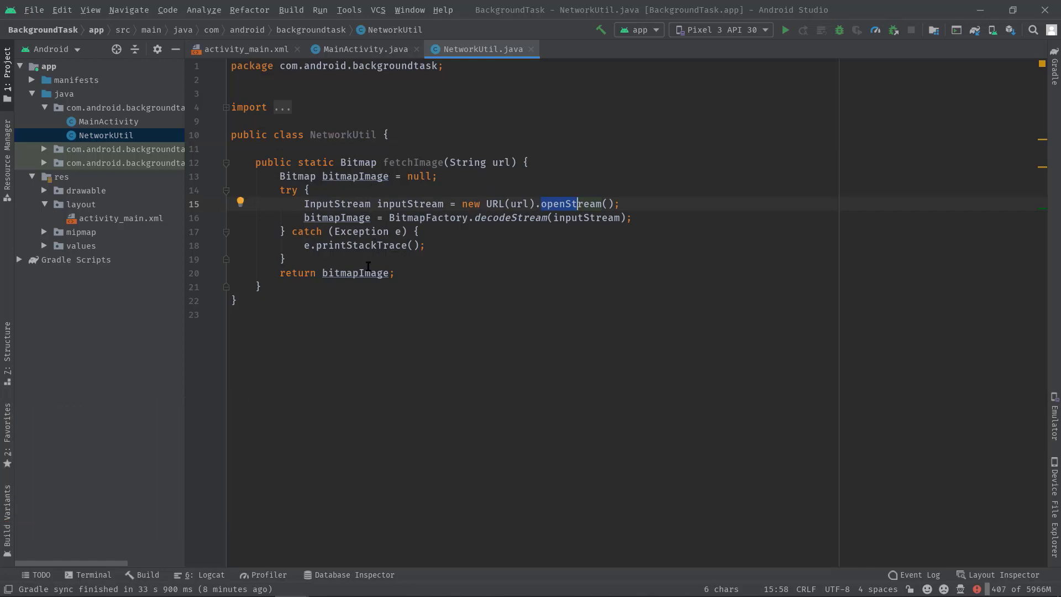
left_click(395, 272)
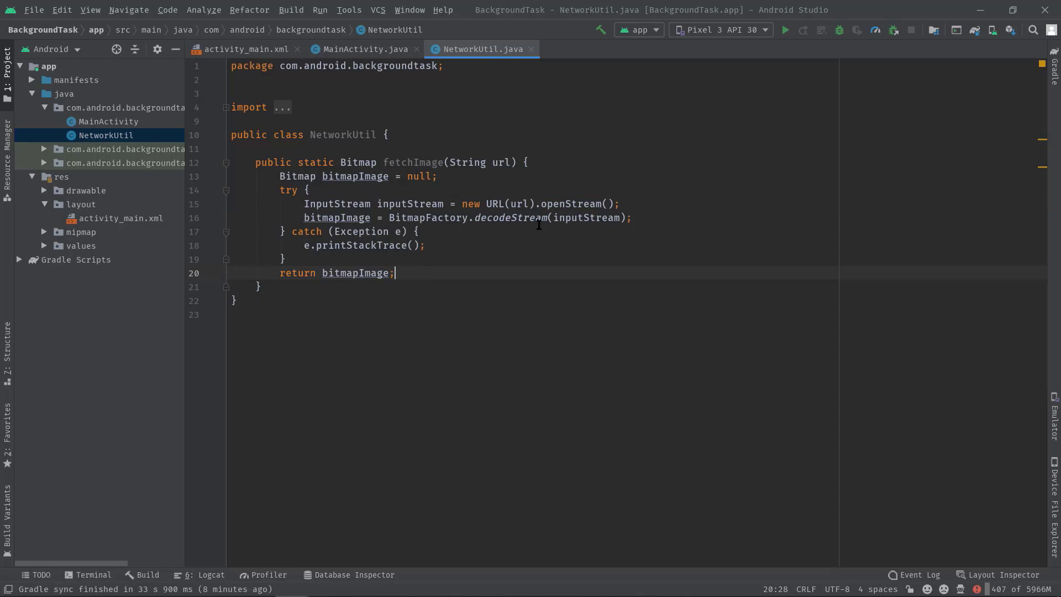
- Inside run() in MainActivity.java, assign Bitmap bitmap from NetworkUtil.fetchImage(mUrl)
left_click(364, 48)
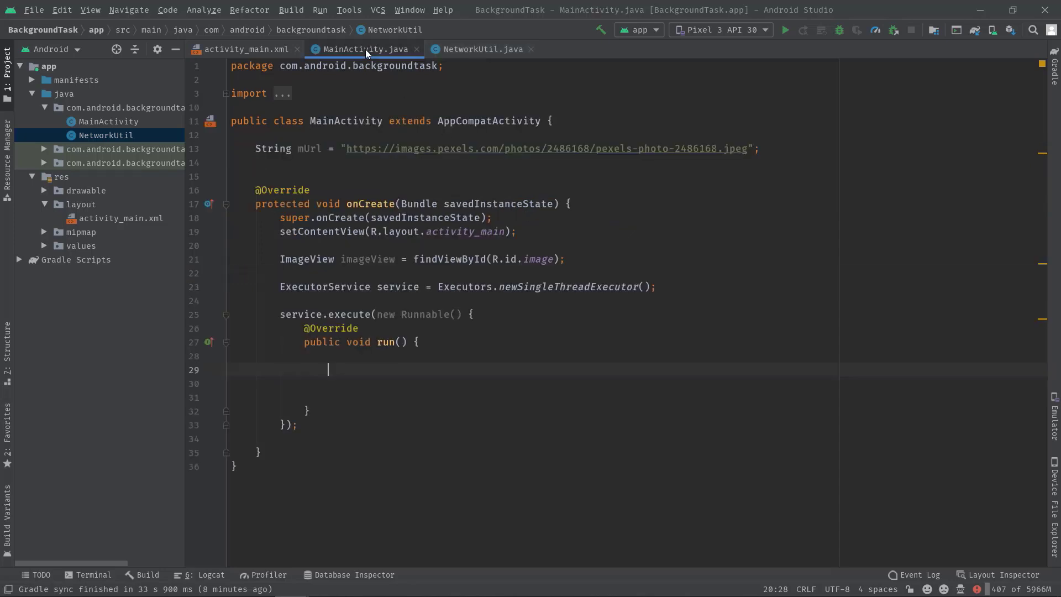
left_click(328, 369)
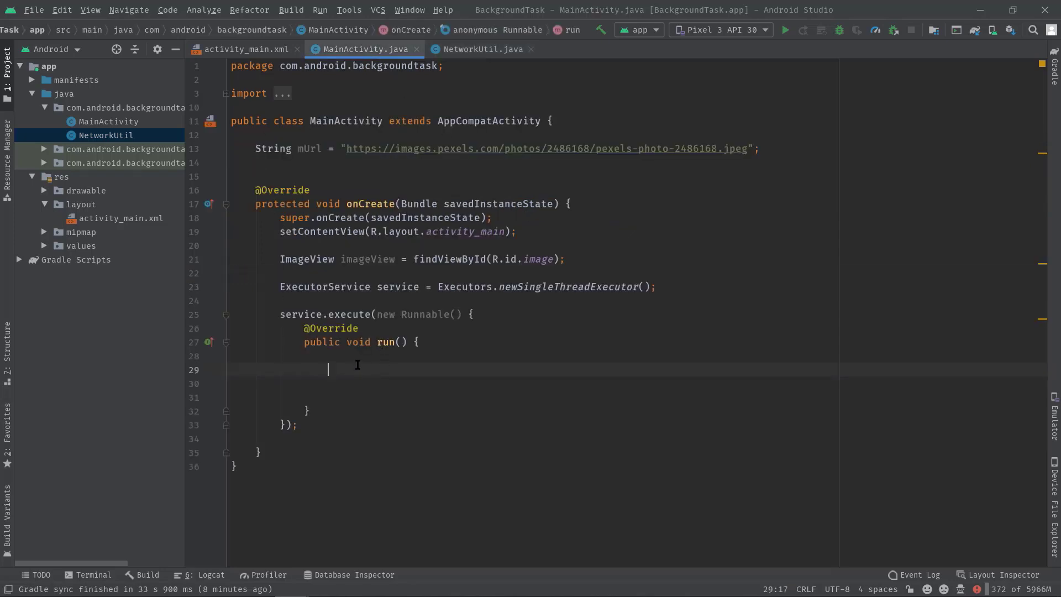
type("Net")
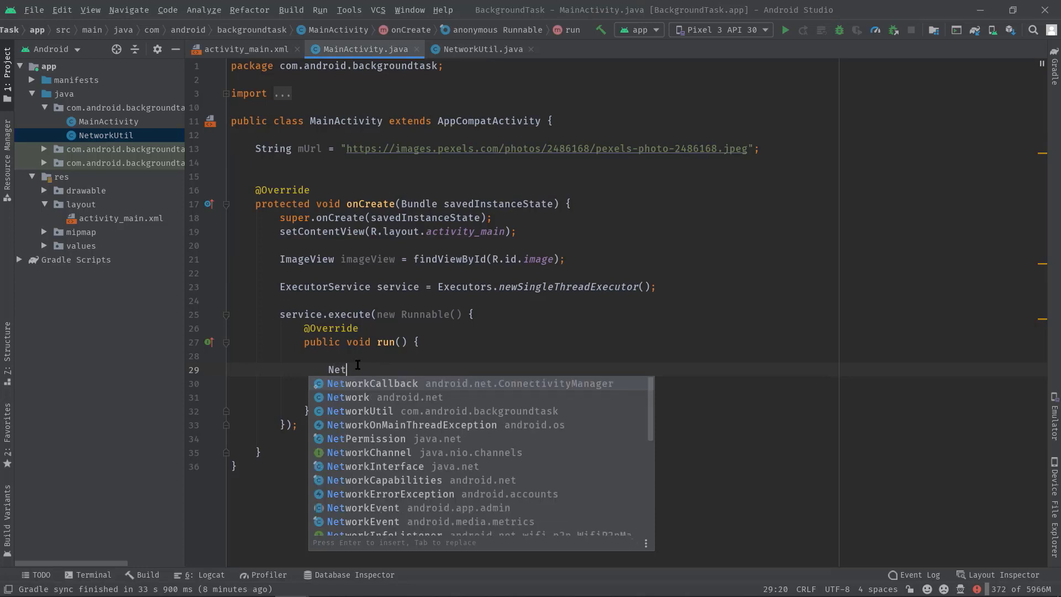
left_click(361, 411)
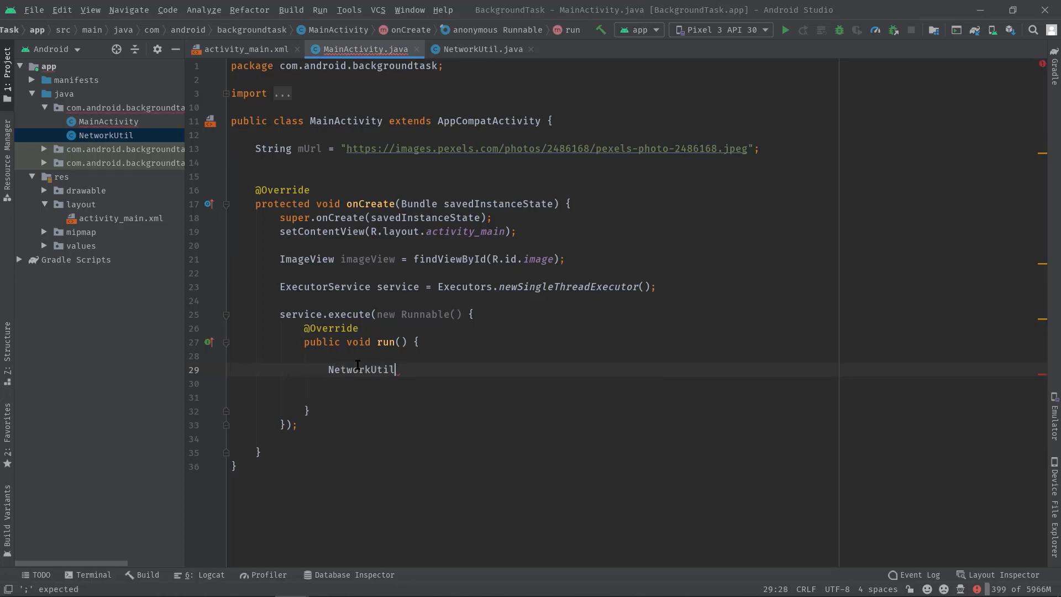
type(".fetchImage()")
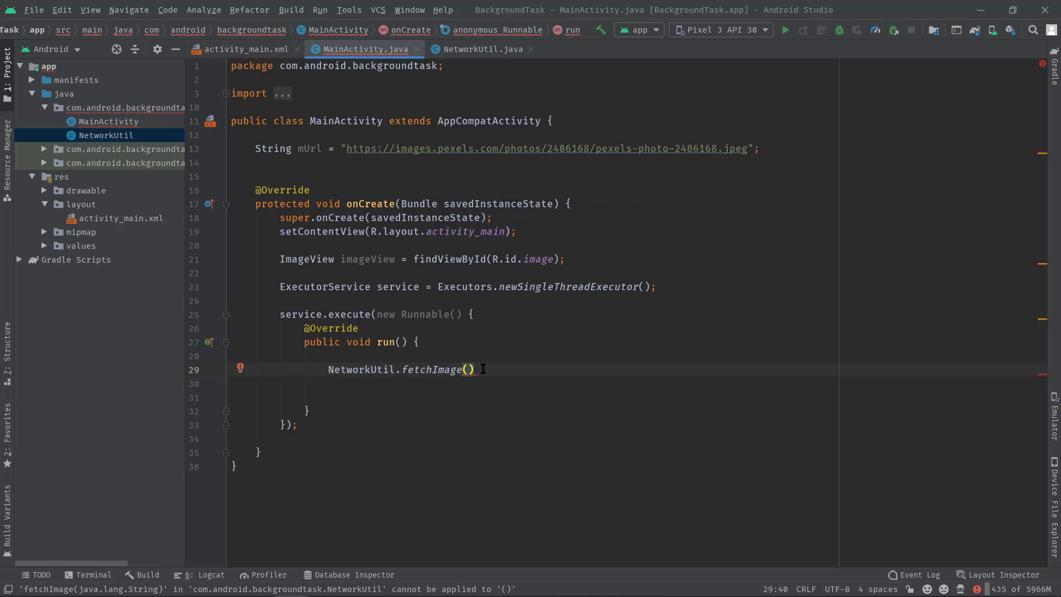
type("mUrl")
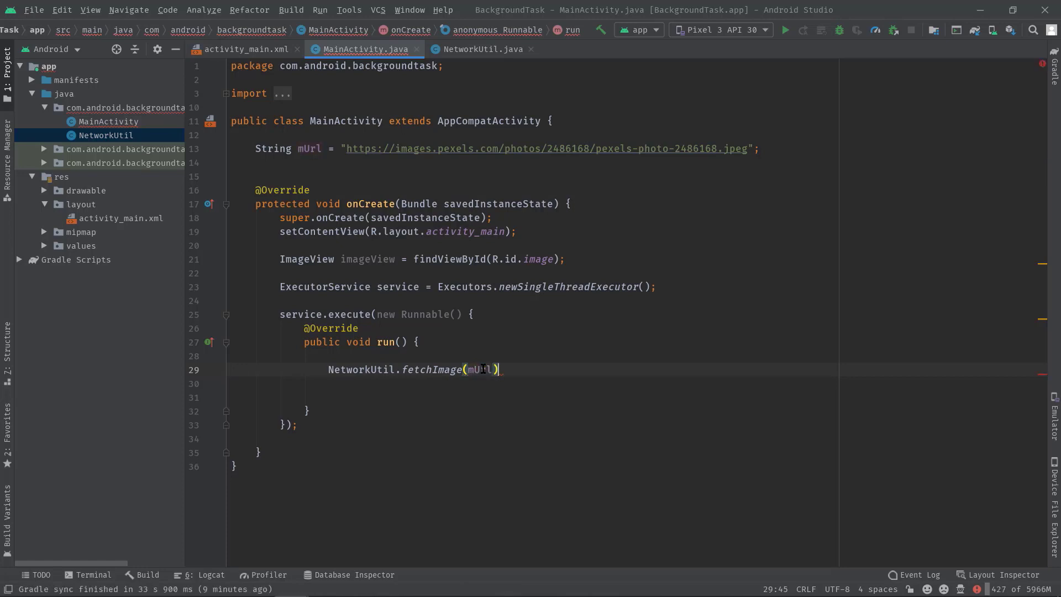
type(";")
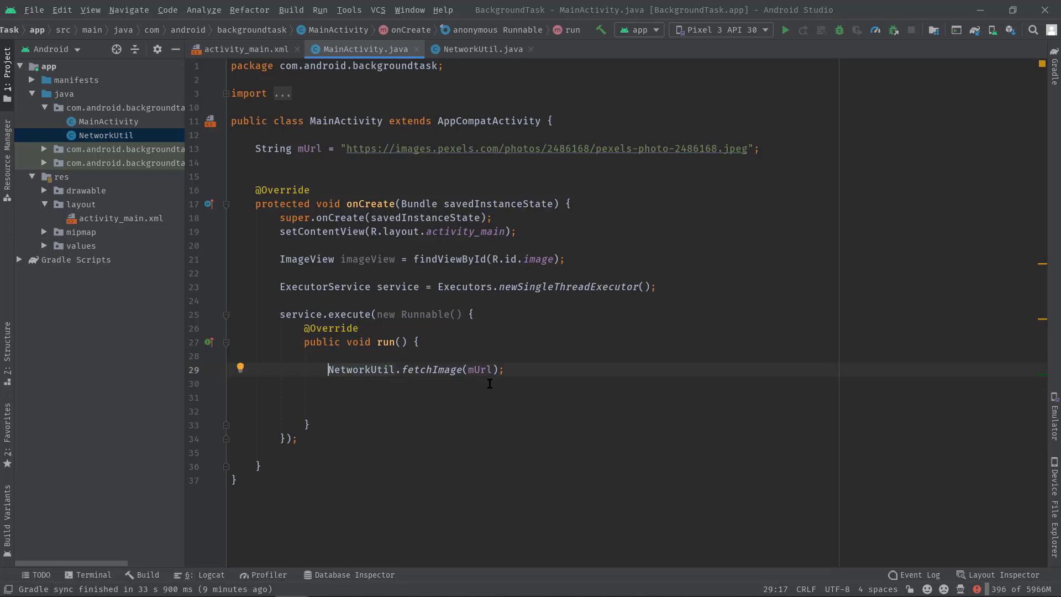
type("B")
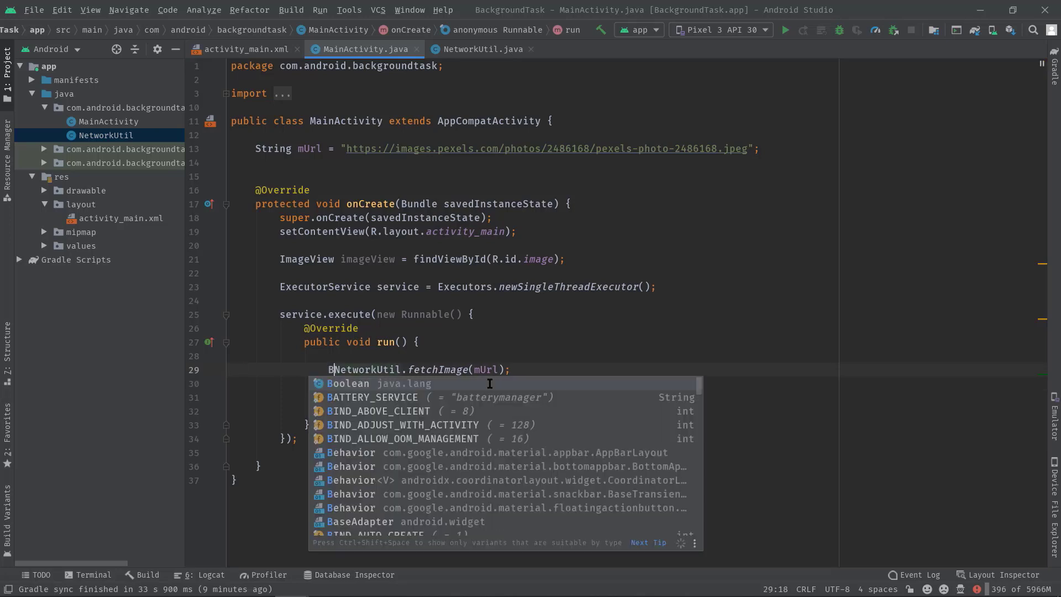
type("itmap")
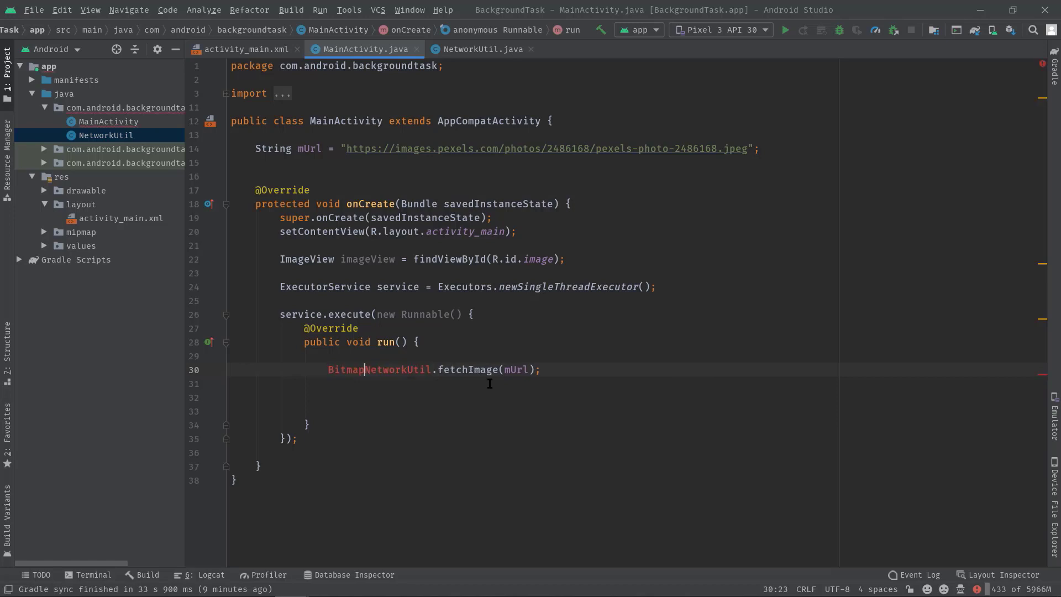
type("bitmap =")
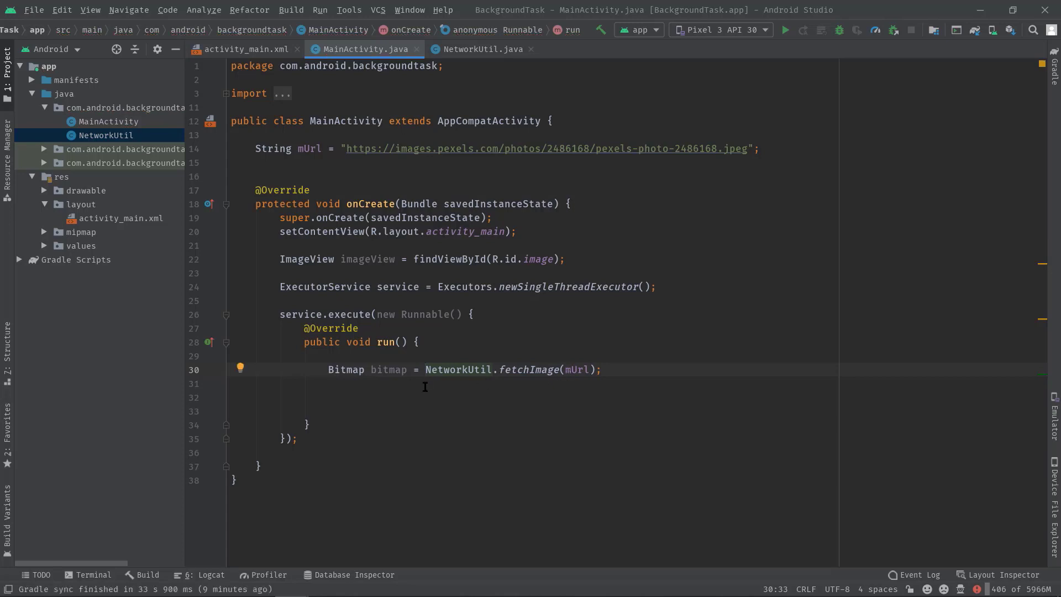
- Below the fetch call, add runOnUiThread with a new anonymous Runnable
left_click(527, 384)
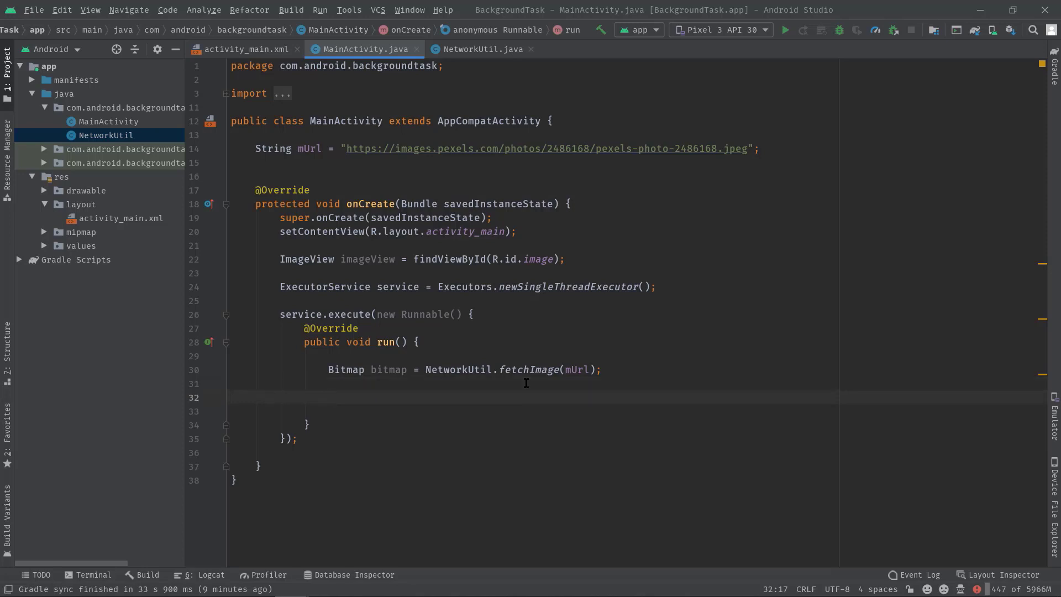
type("run")
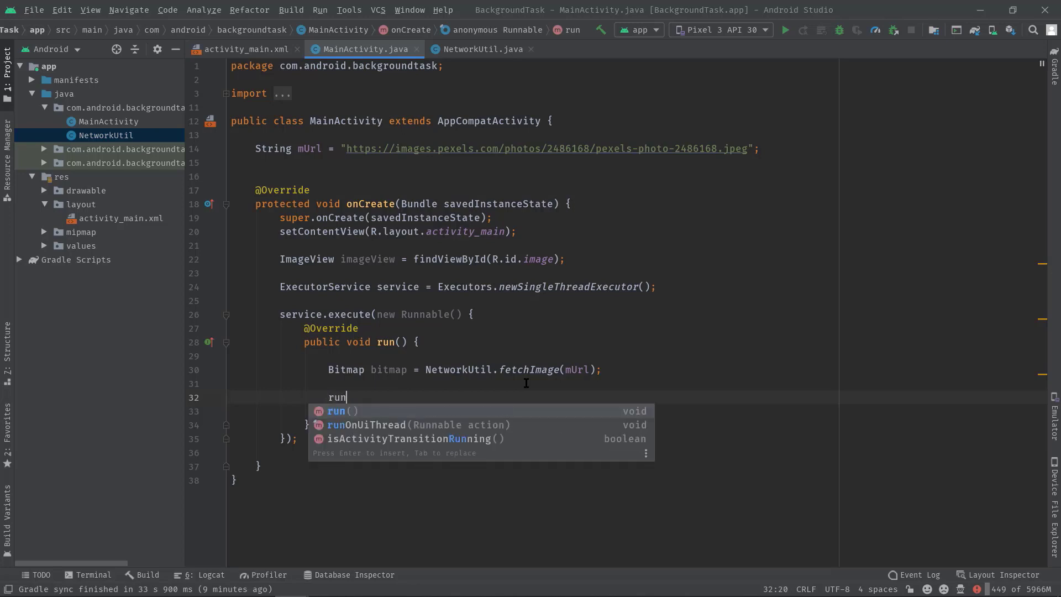
left_click(419, 425)
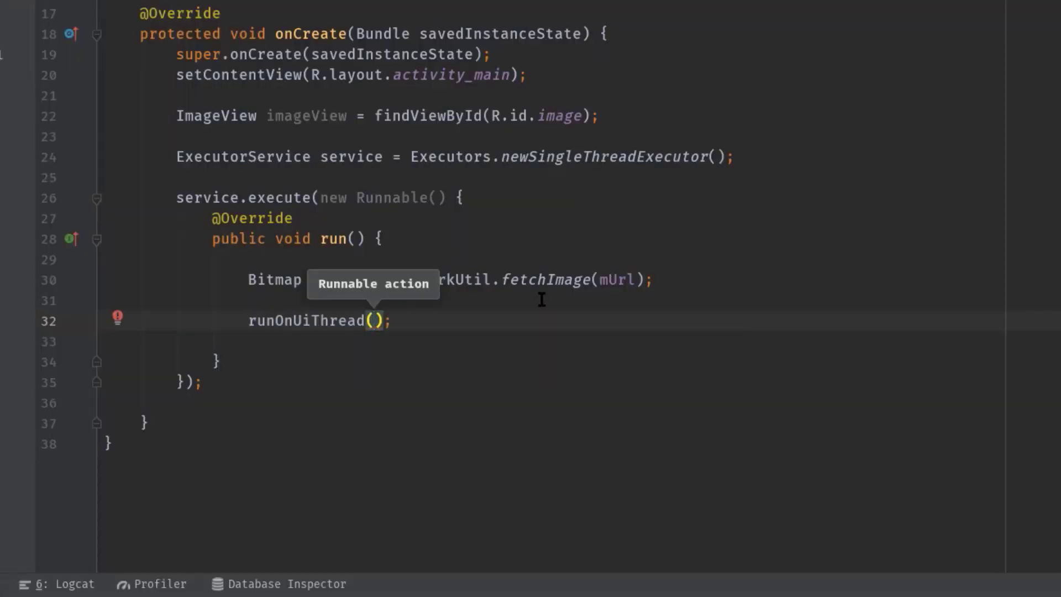
type("new Runnable(")
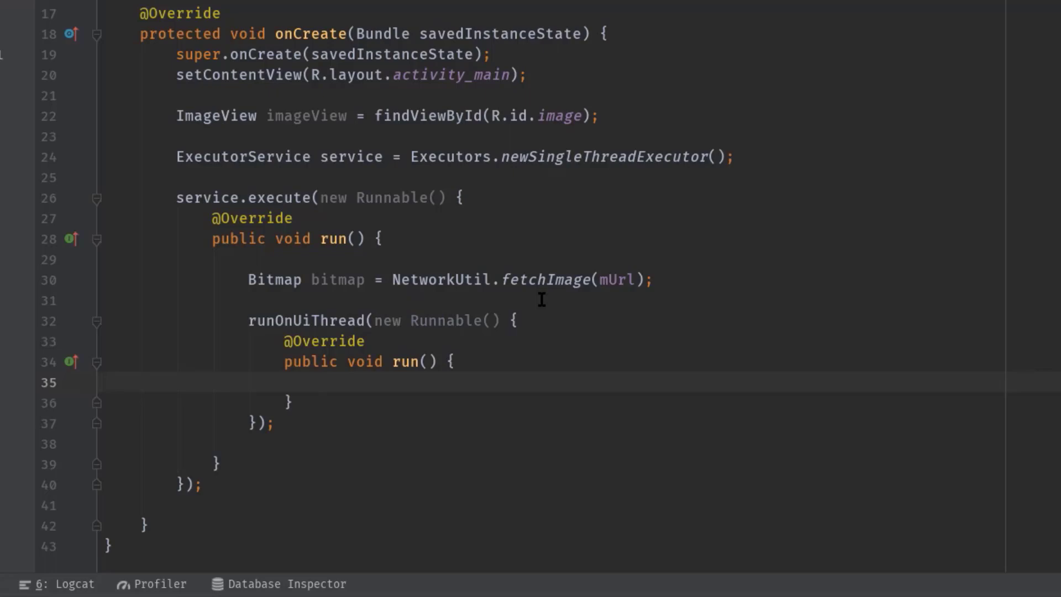
- In its run(), add 'if (bitmap != null) imageView.setImageBitmap(bitmap);'
type("if")
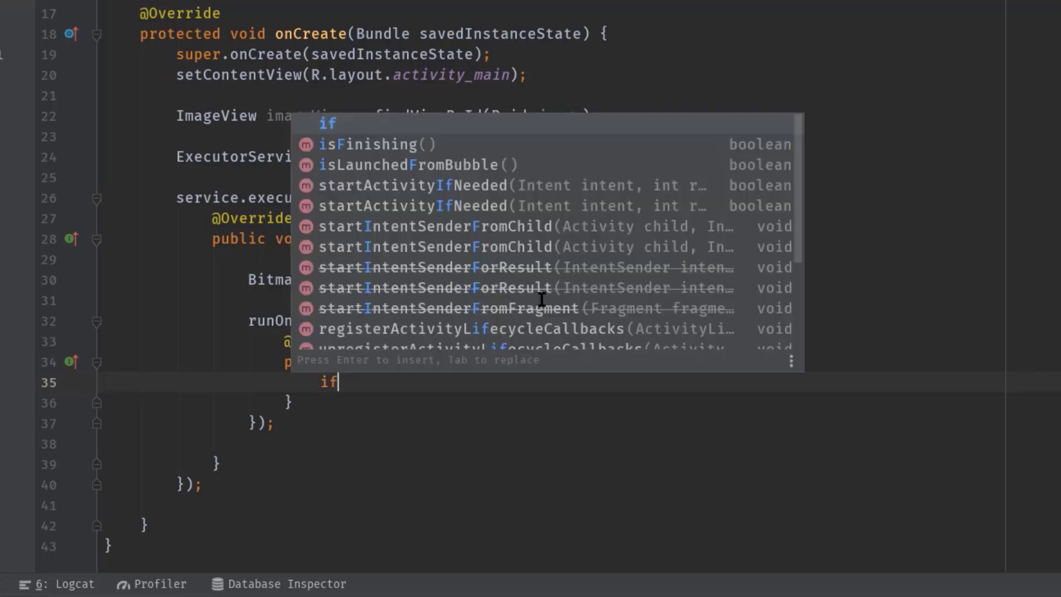
type("(bitmap !")
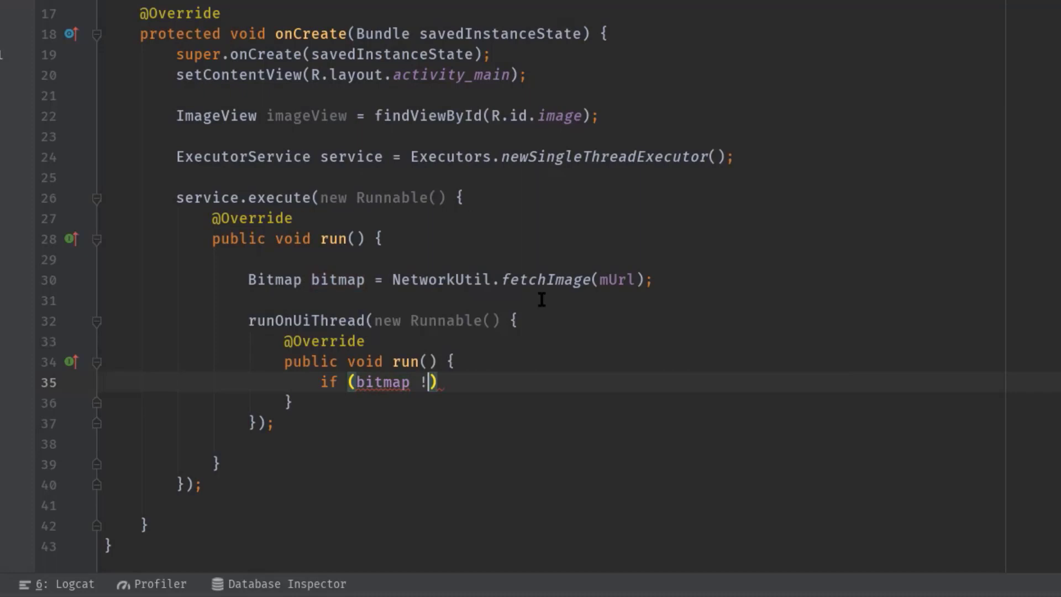
type("= null")
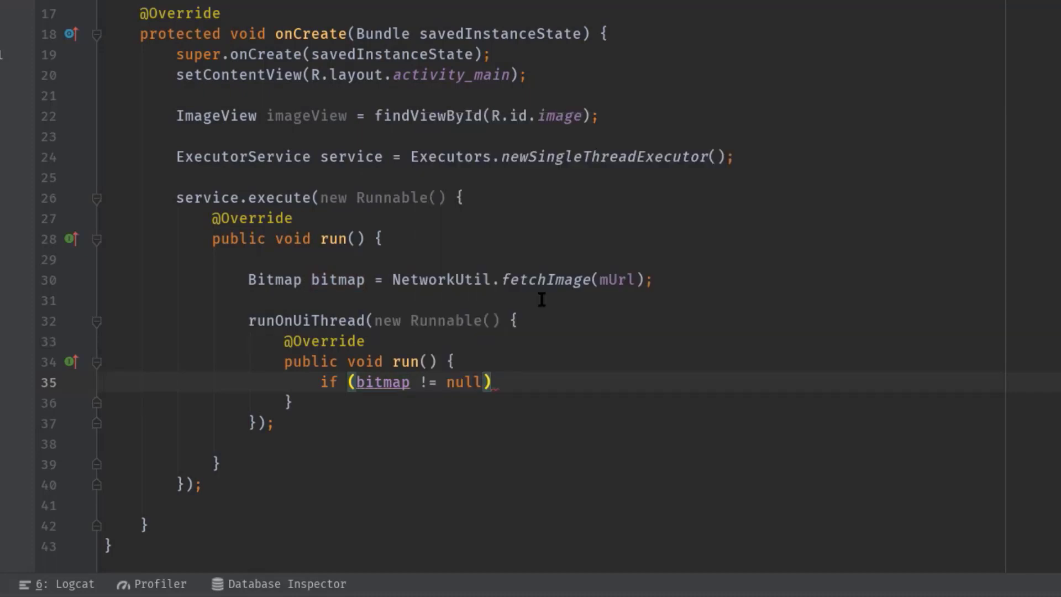
key("Enter")
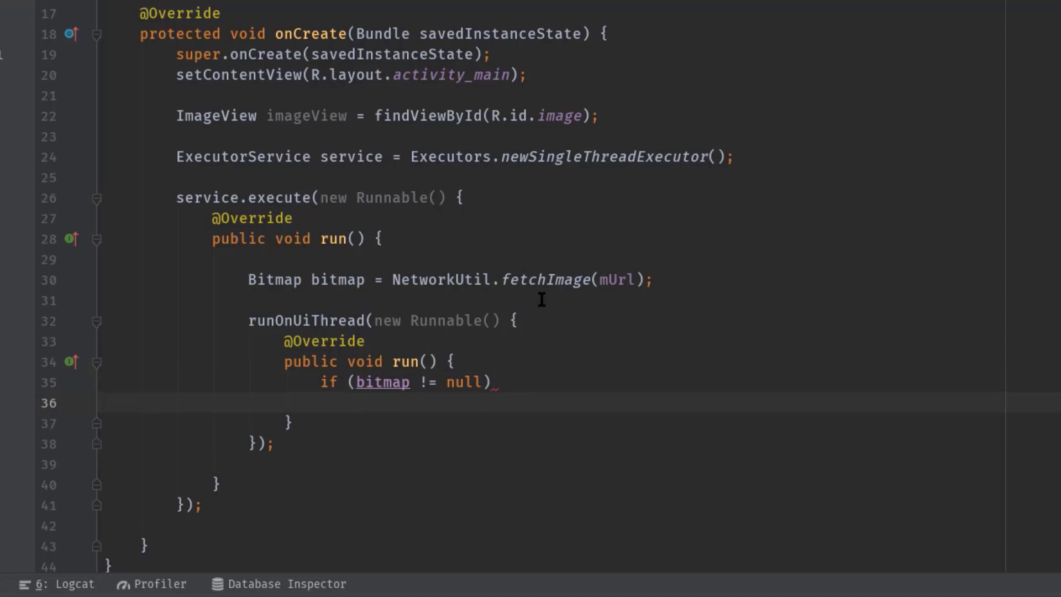
type("imageView")
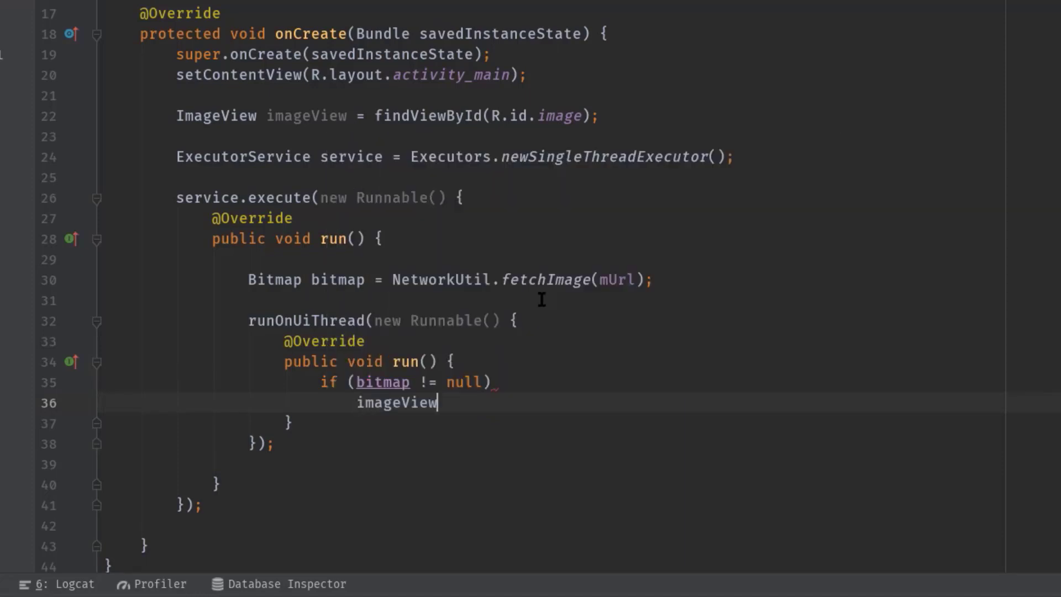
type(".setImageBitmap();")
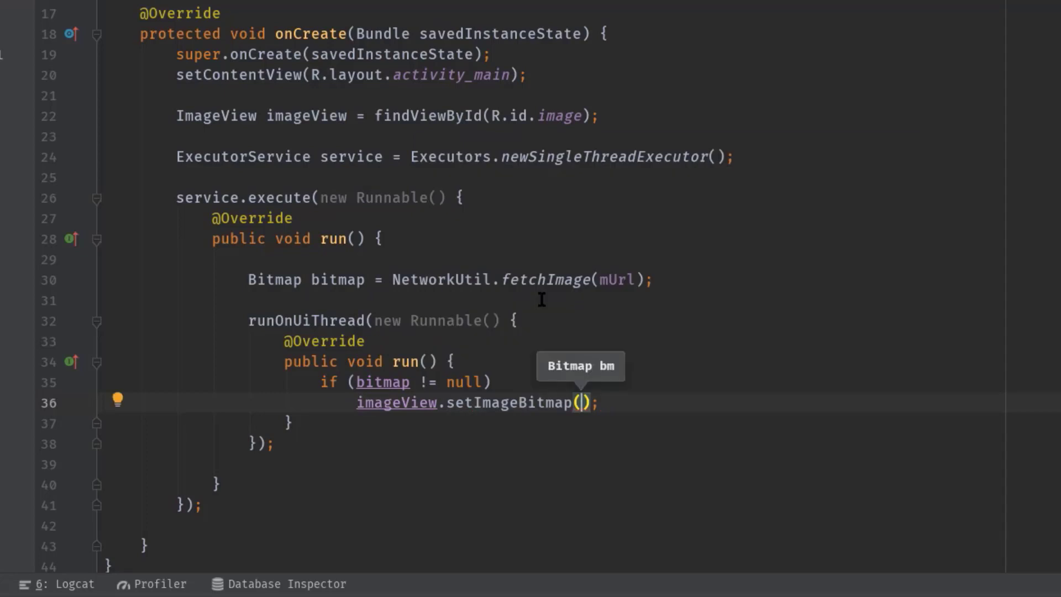
type("bitmap")
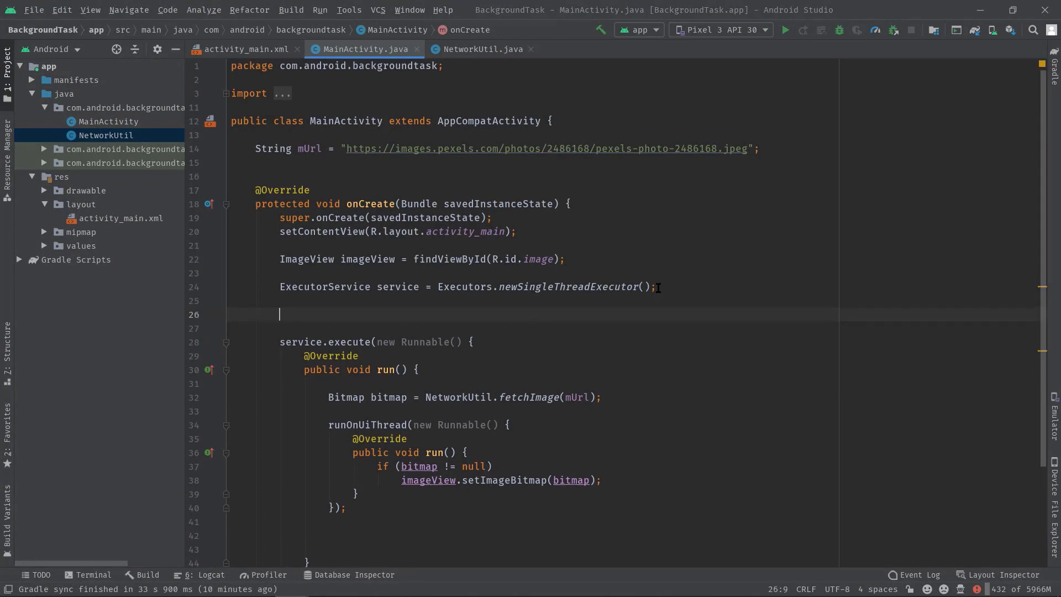
- Below the ExecutorService line, add 'Handler handler = new Handler(Looper.getMainLooper());'
type("Handler")
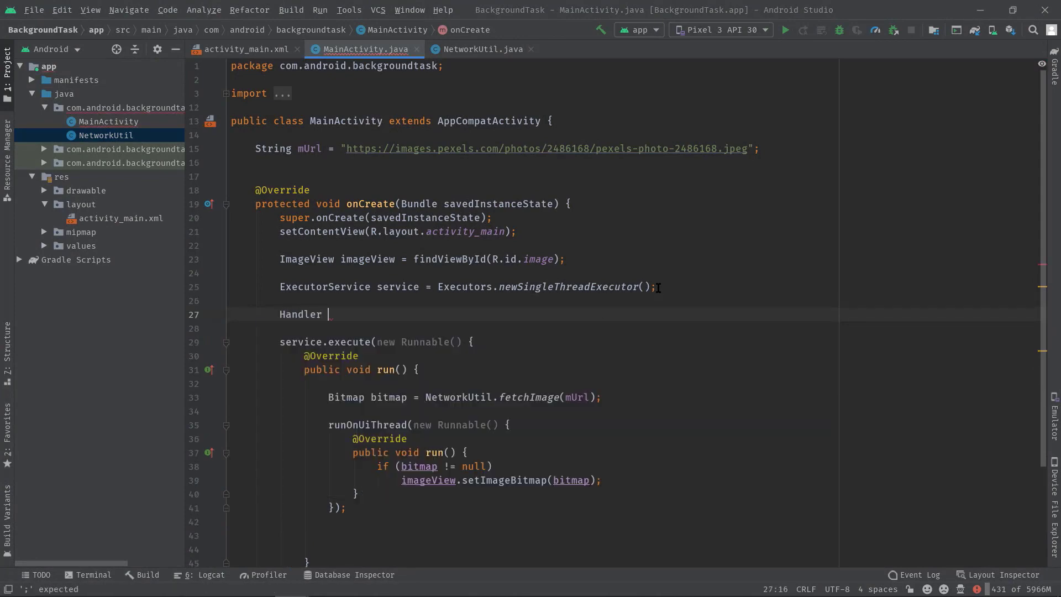
type("handler")
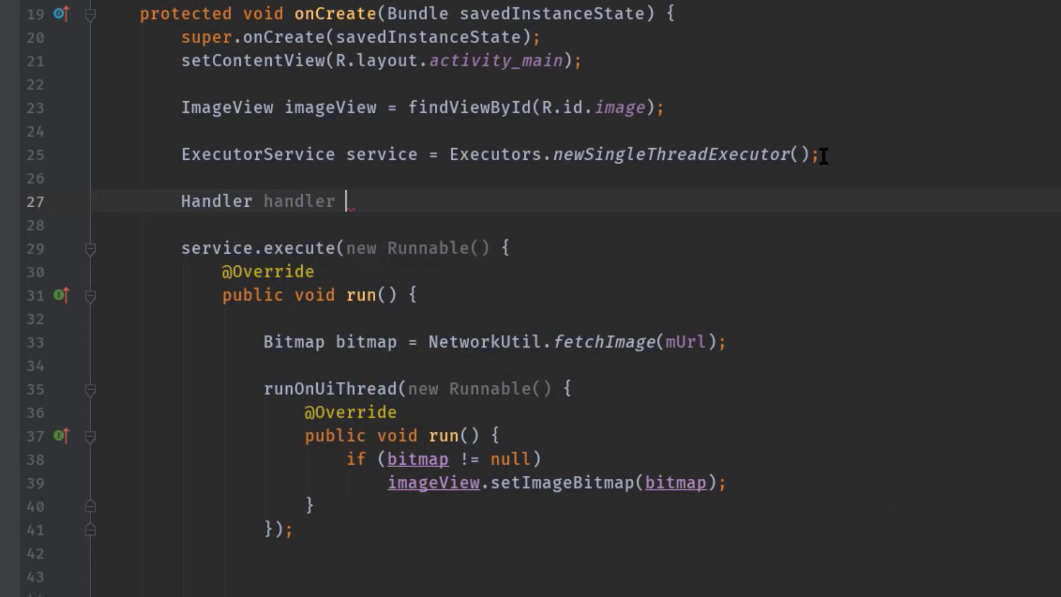
type("= n")
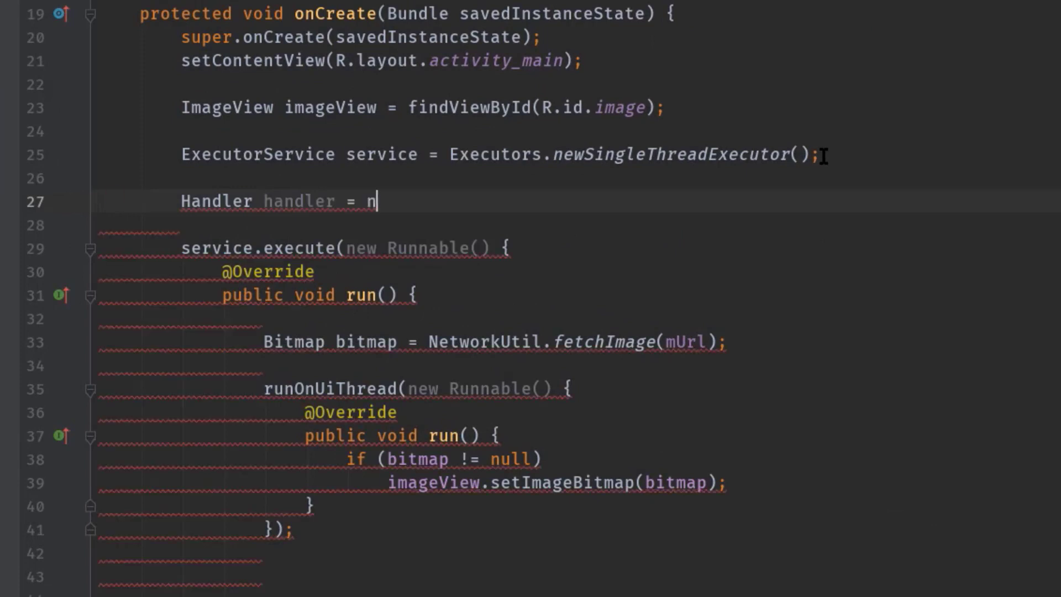
type("ew Handler();")
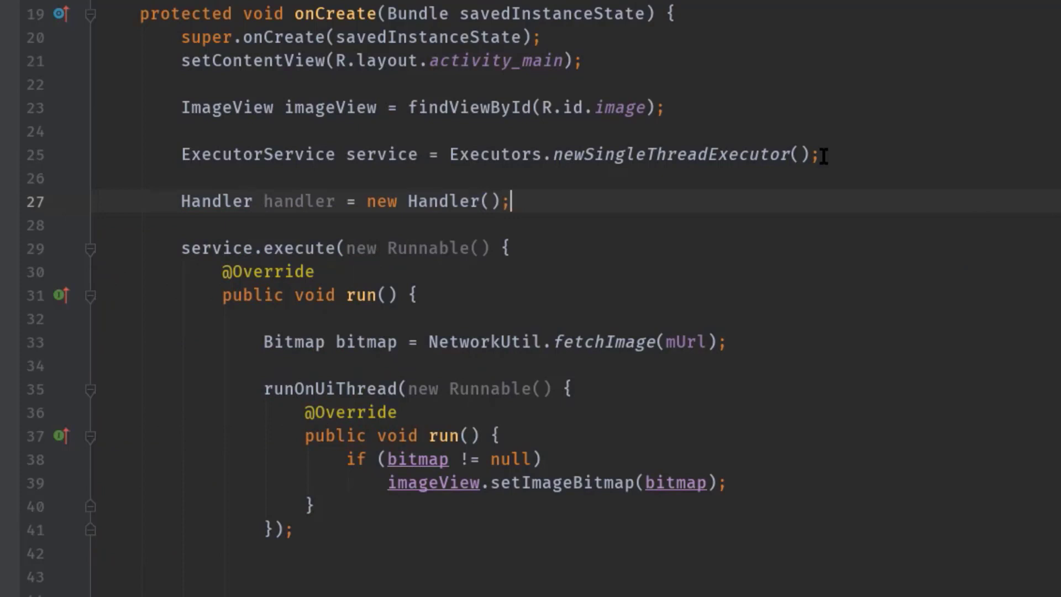
type("loo")
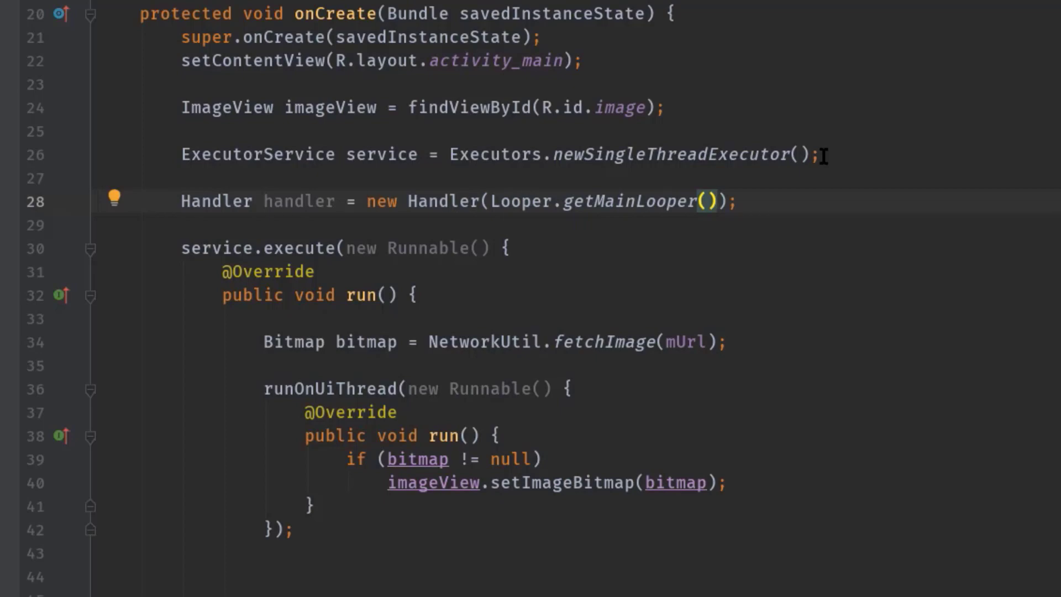
mouse_move(681, 235)
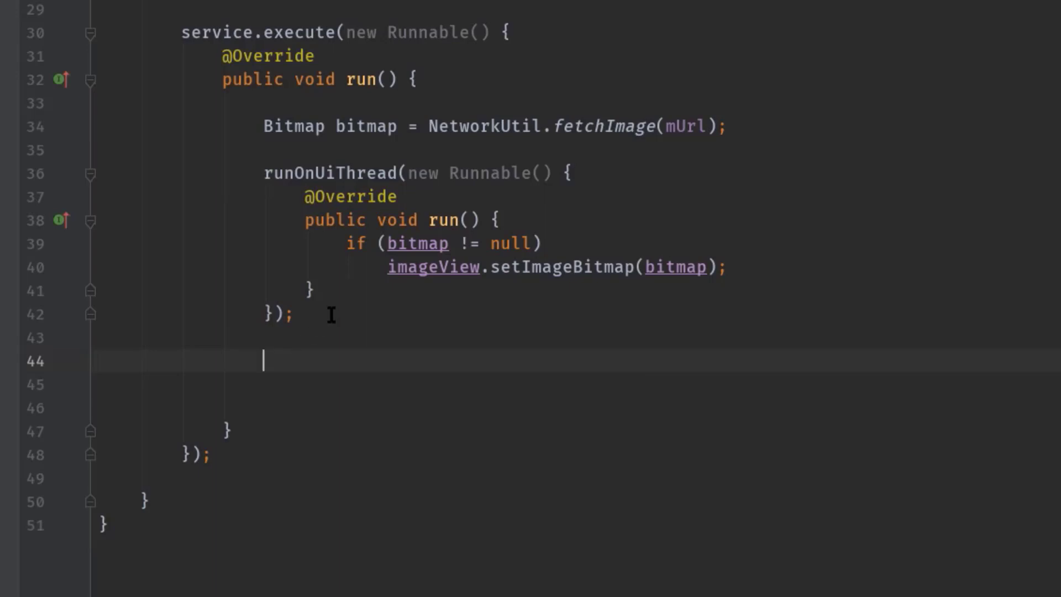
- Below runOnUiThread, add handler.post(new Runnable() {...}); with an empty run()
type("handler.post(")
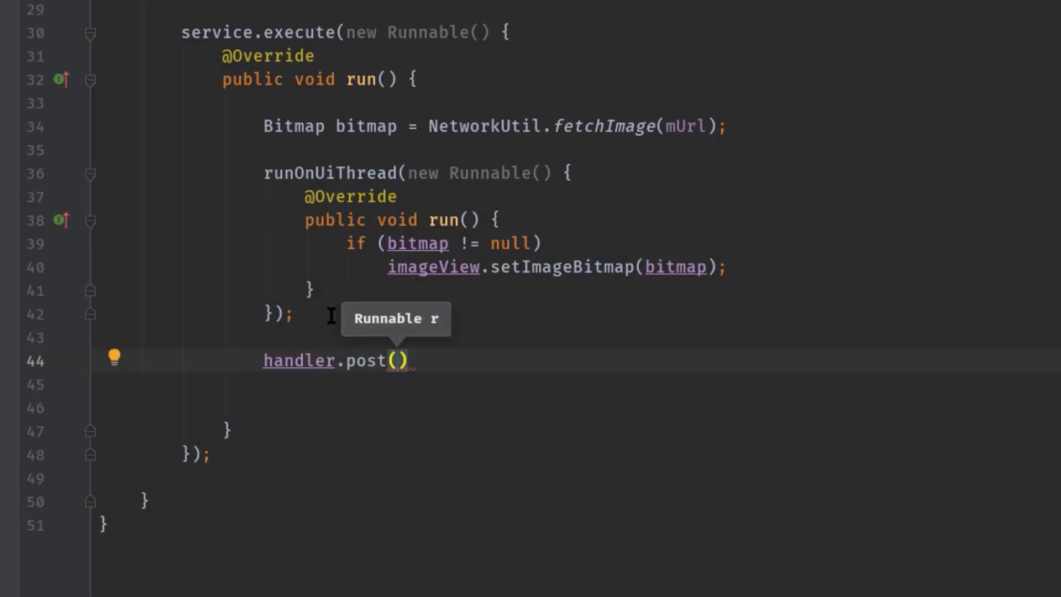
type("new Runnable(")
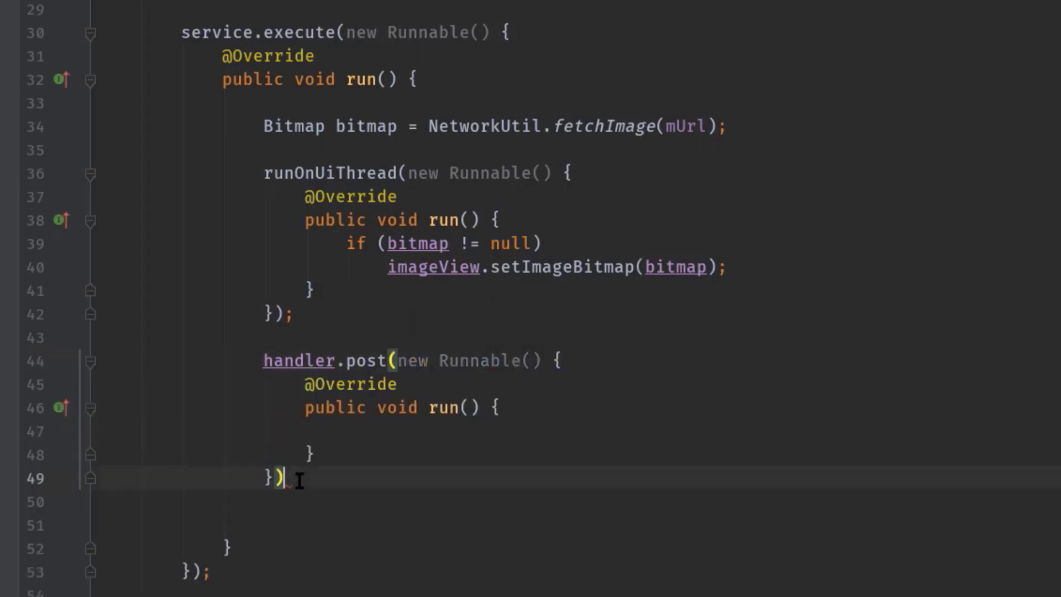
type(";")
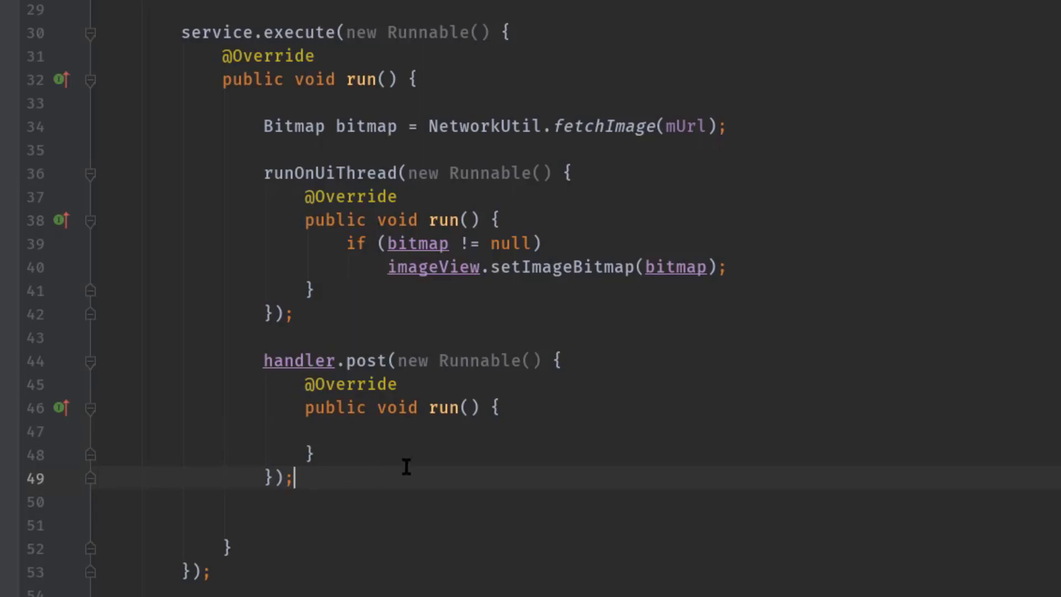
mouse_move(694, 265)
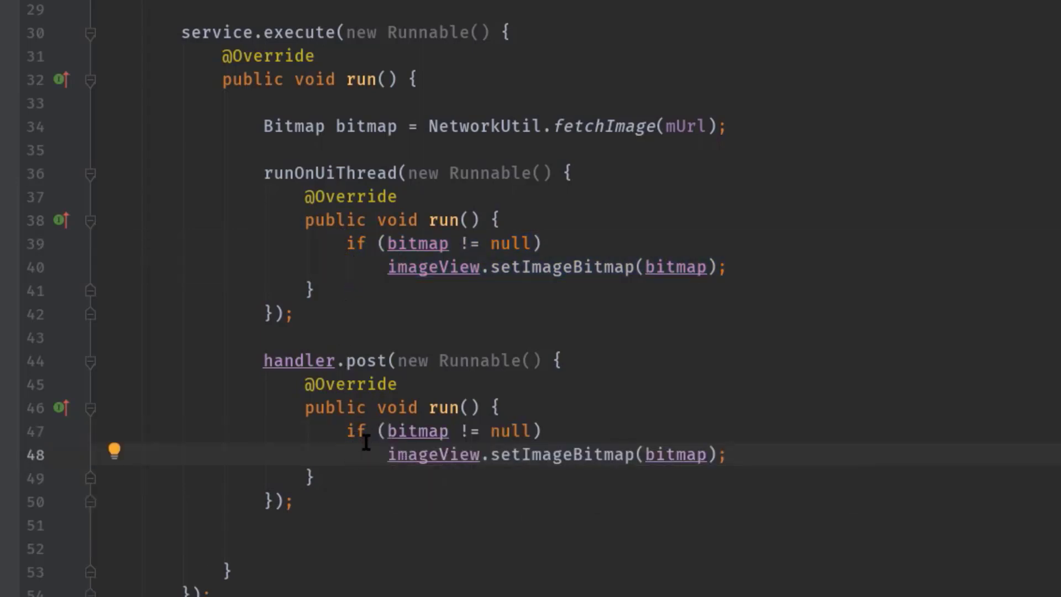
mouse_move(383, 389)
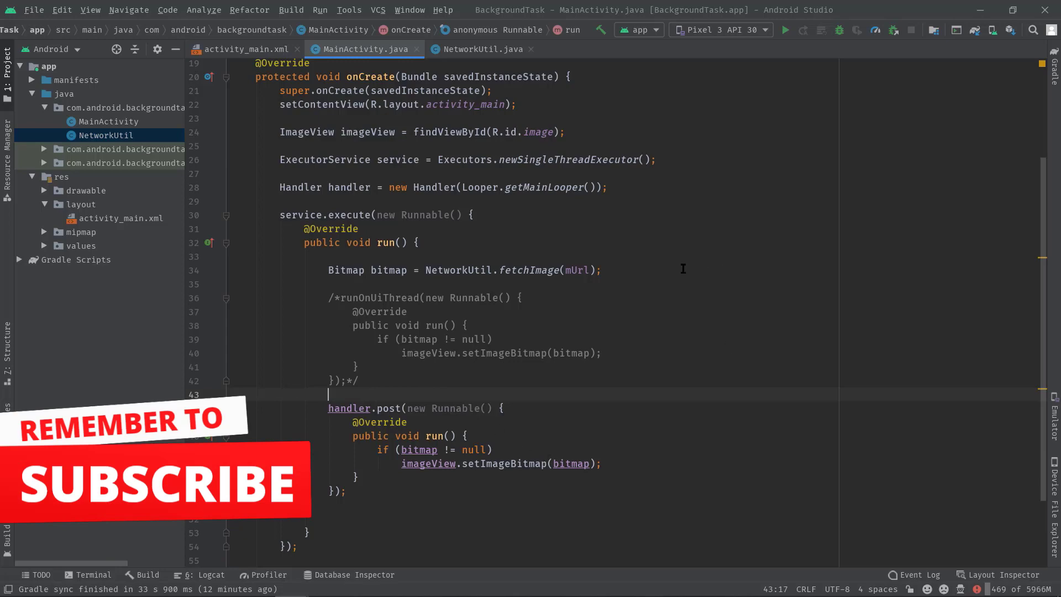
mouse_move(786, 30)
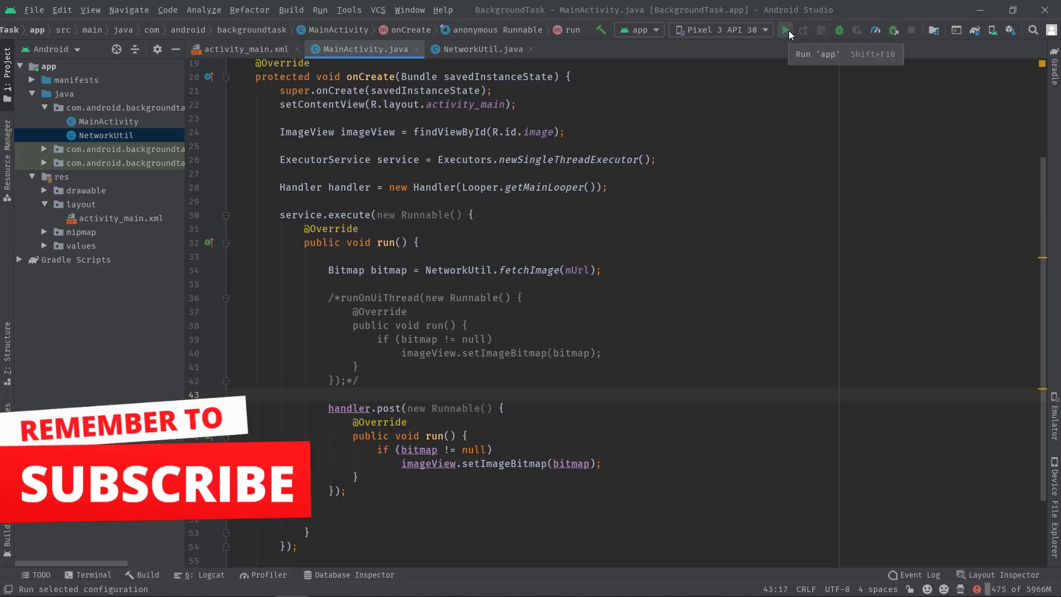
- Run 'app' on the Pixel 3 emulator to display the palm-tree photo
left_click(784, 30)
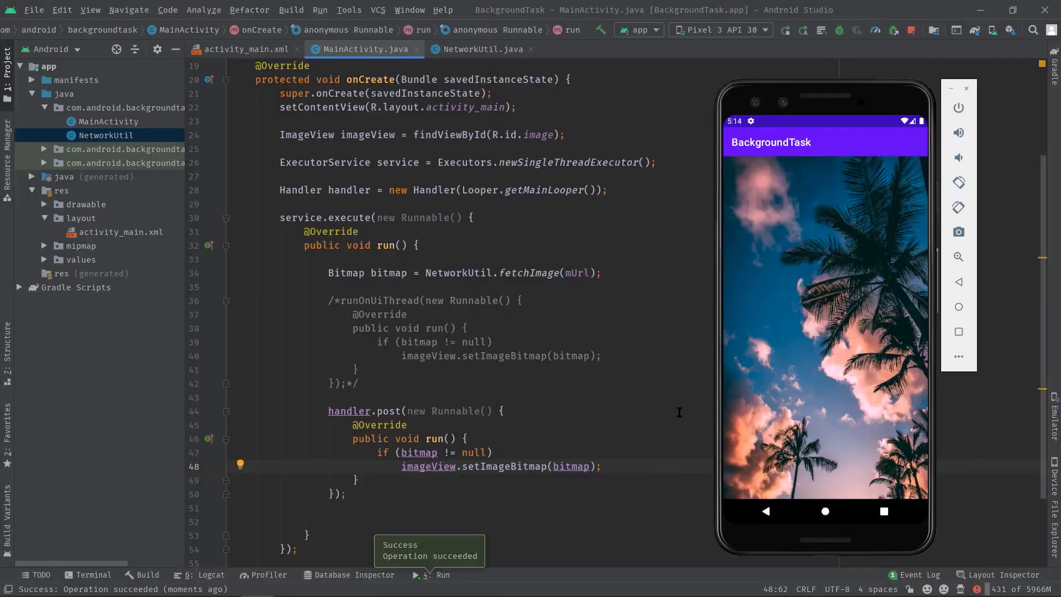
mouse_move(728, 303)
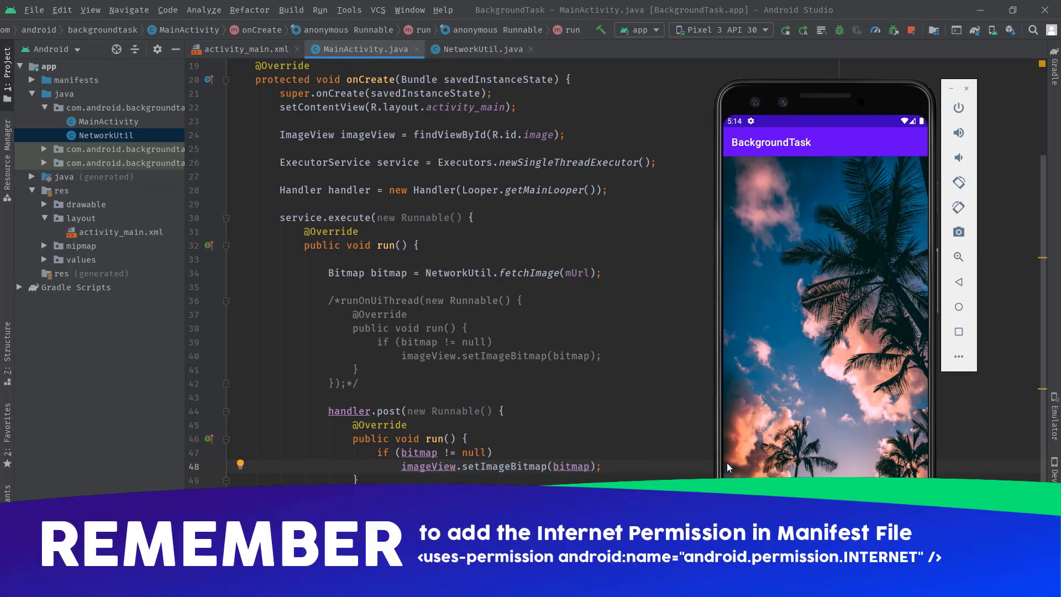
mouse_move(698, 471)
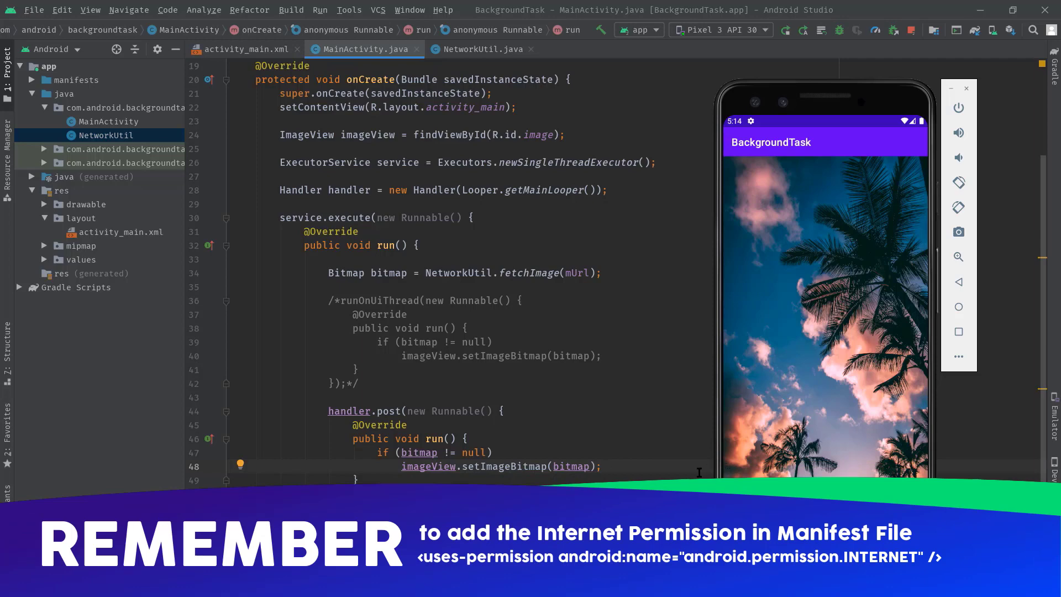
mouse_move(477, 380)
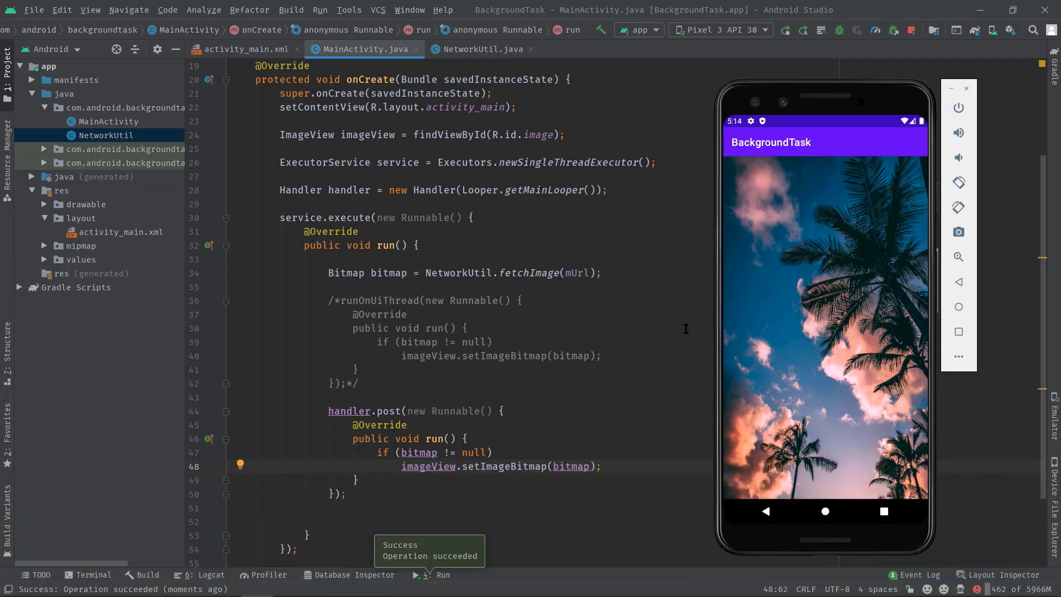
mouse_move(653, 312)
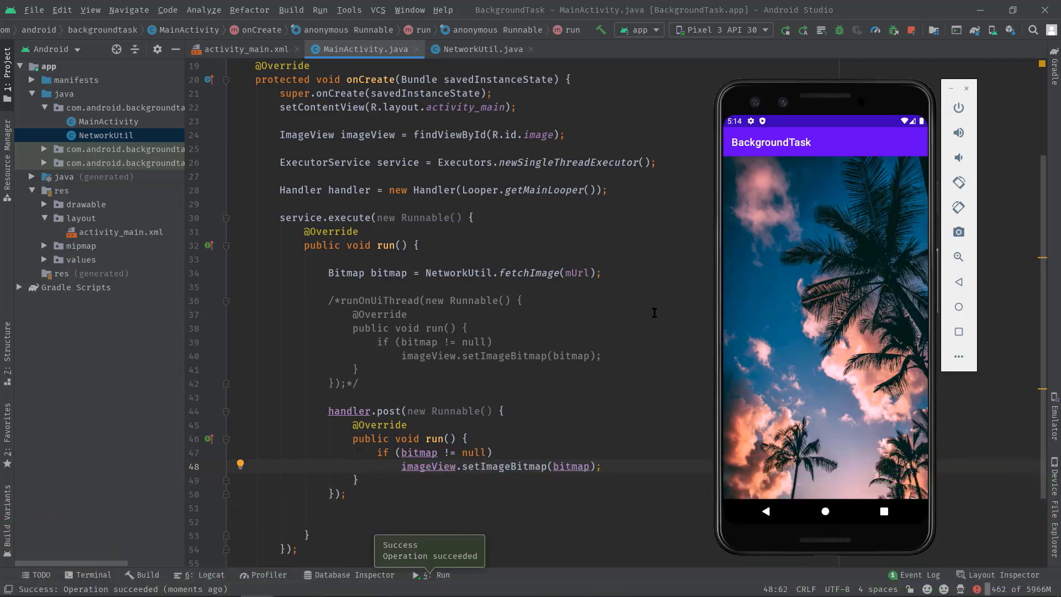